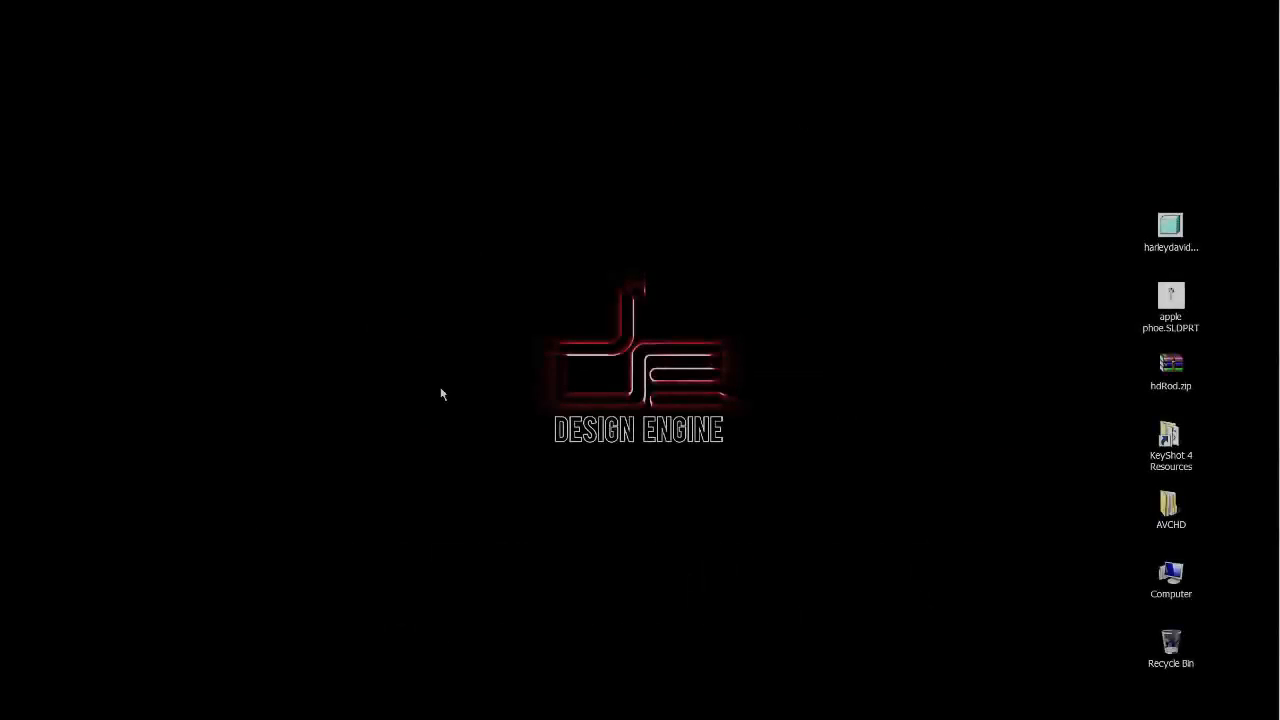
mouse_move(704, 180)
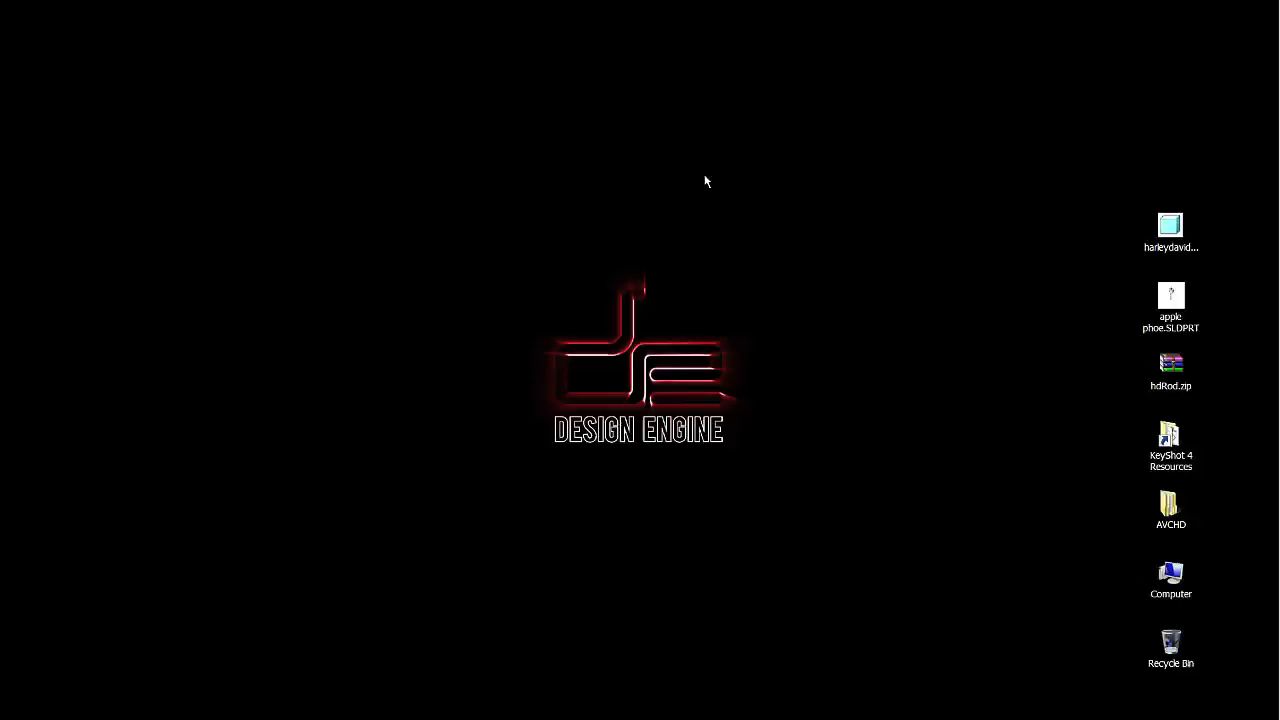
mouse_move(768, 194)
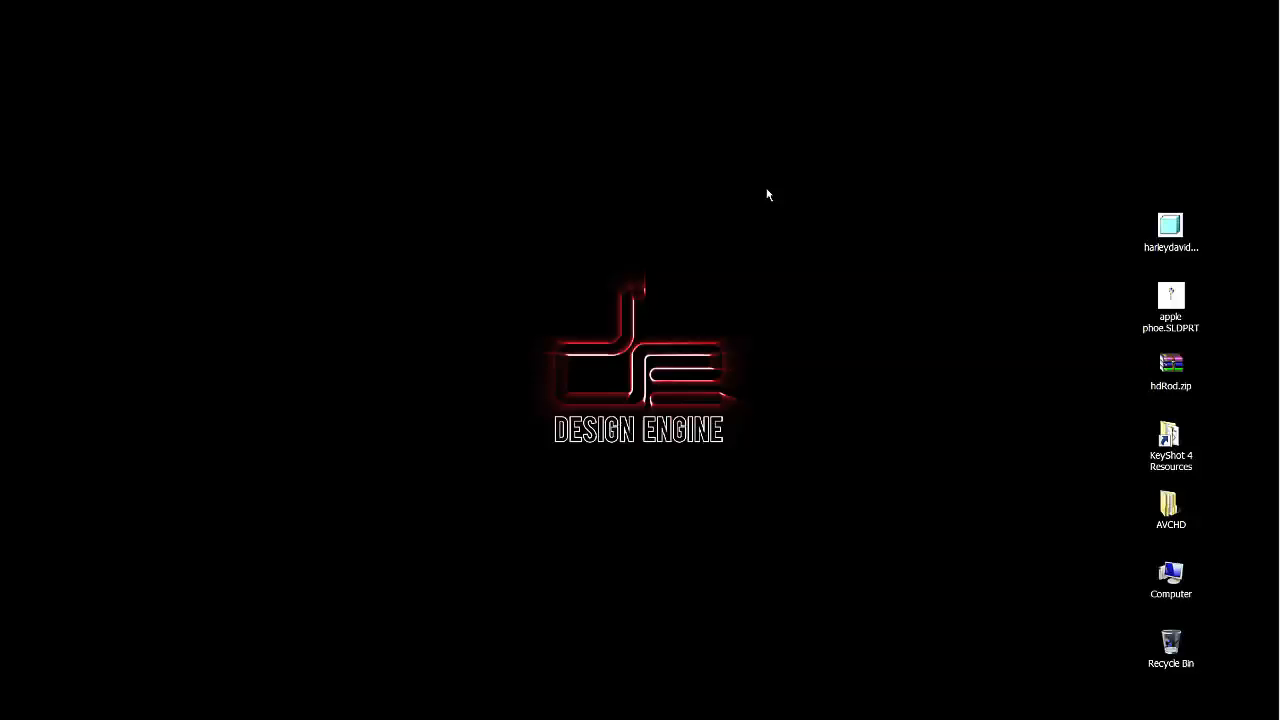
mouse_move(846, 300)
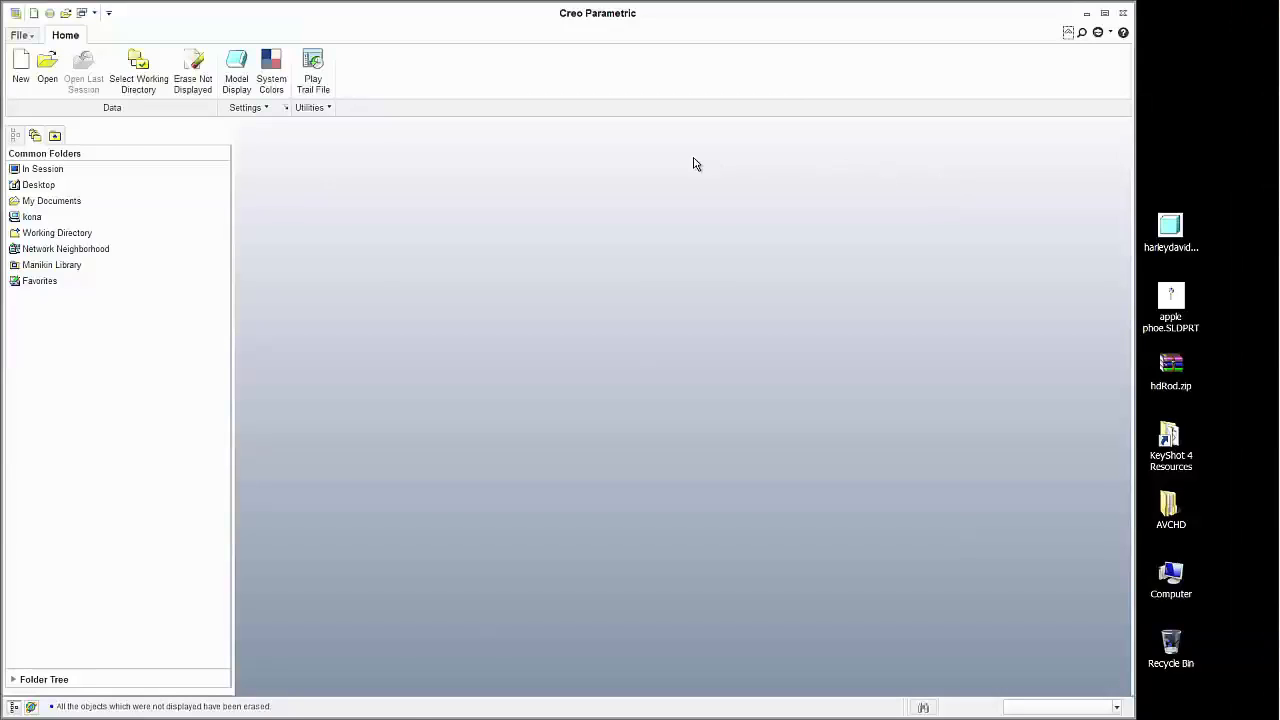
mouse_move(408, 196)
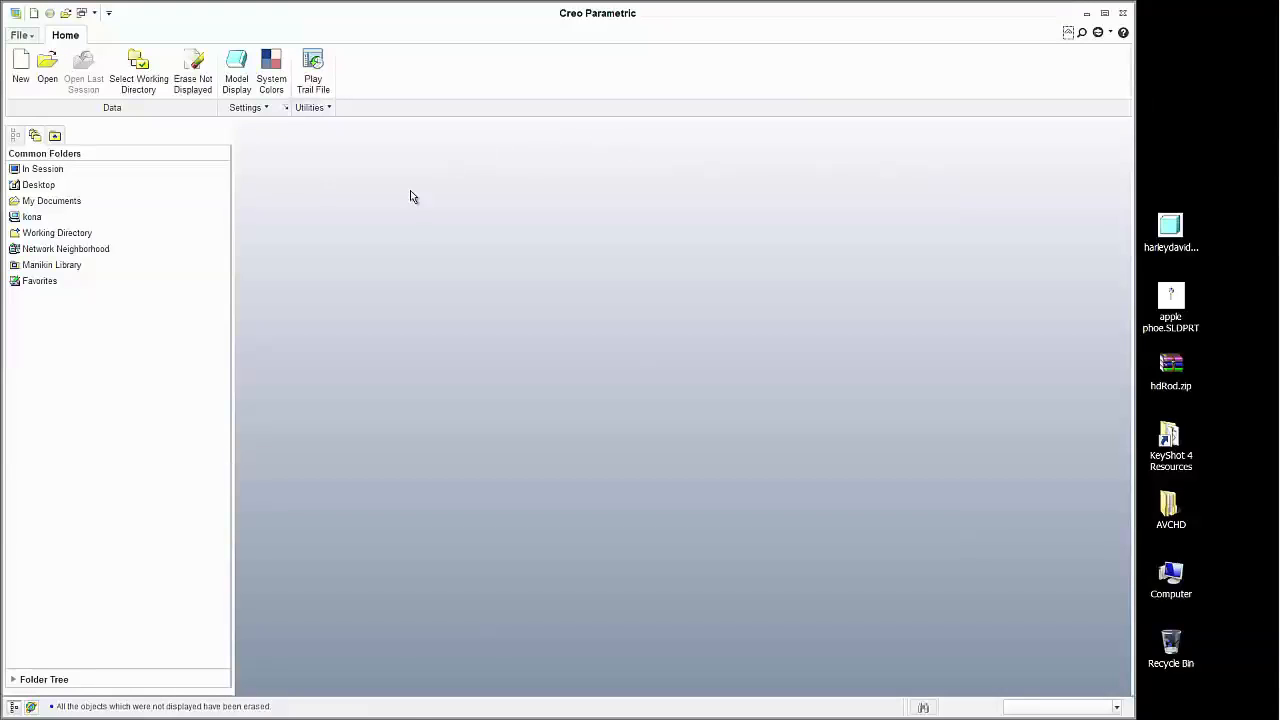
mouse_move(478, 74)
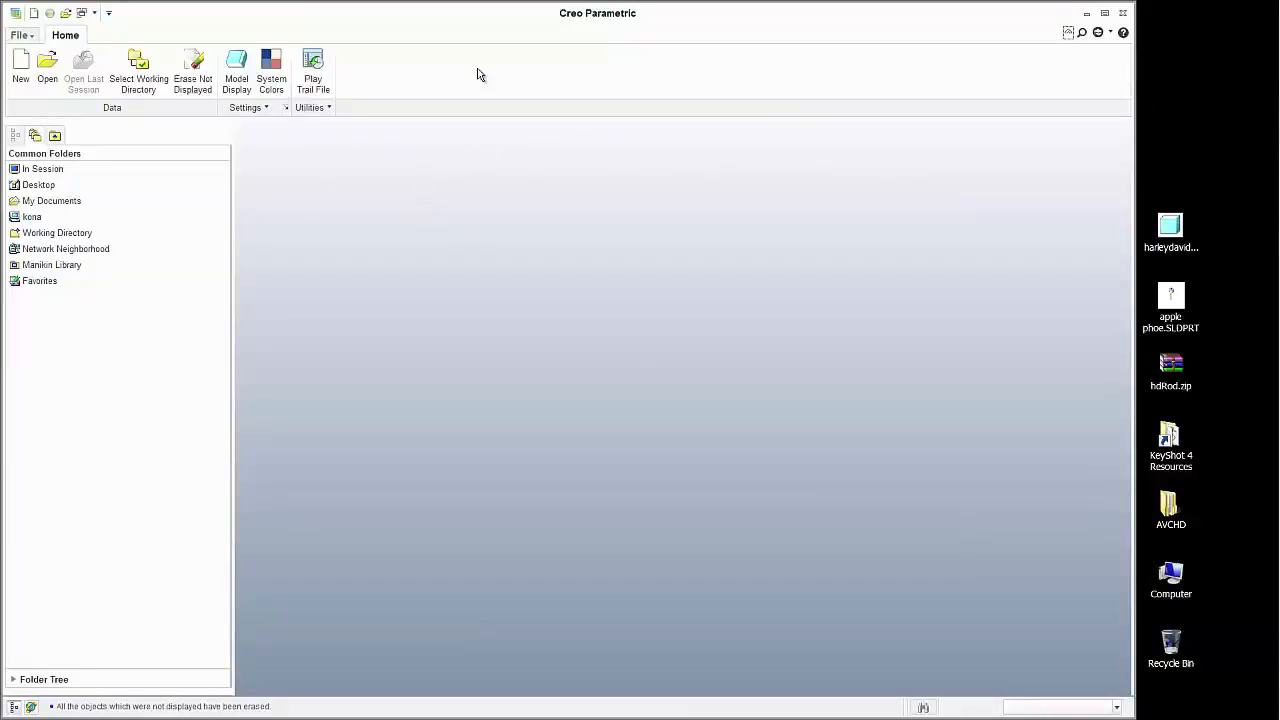
mouse_move(544, 24)
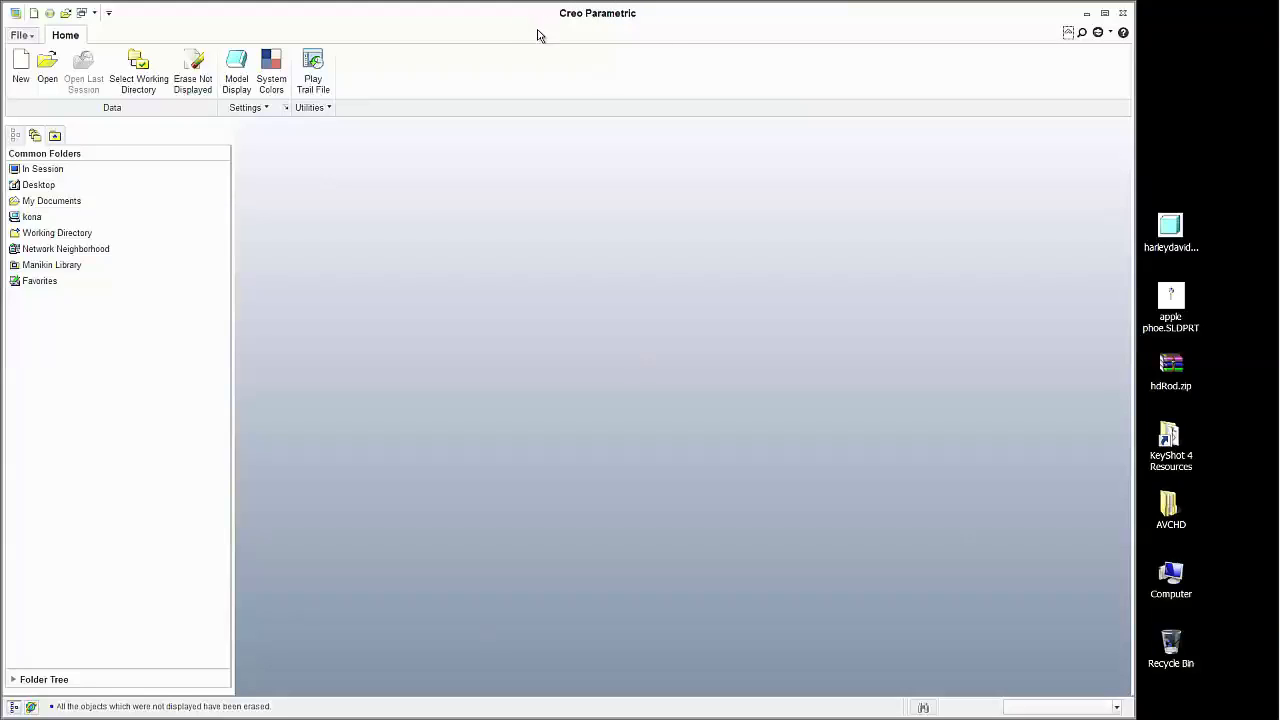
mouse_move(596, 144)
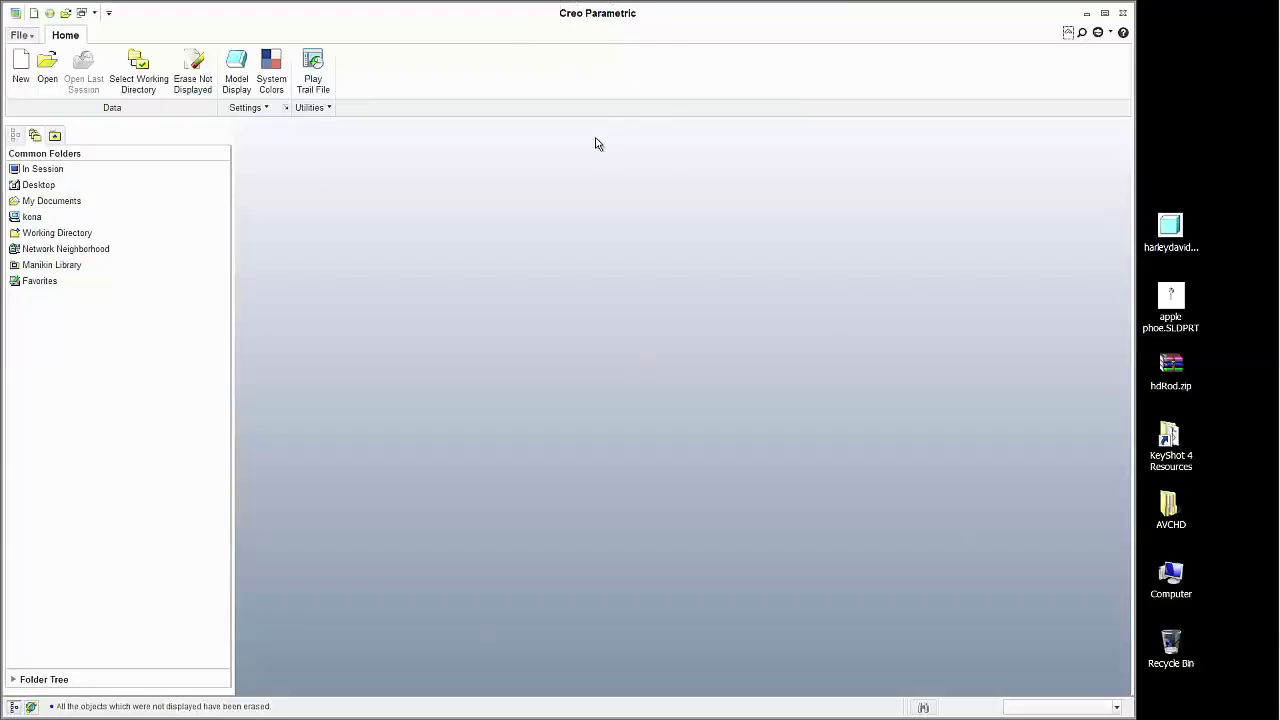
mouse_move(1086, 252)
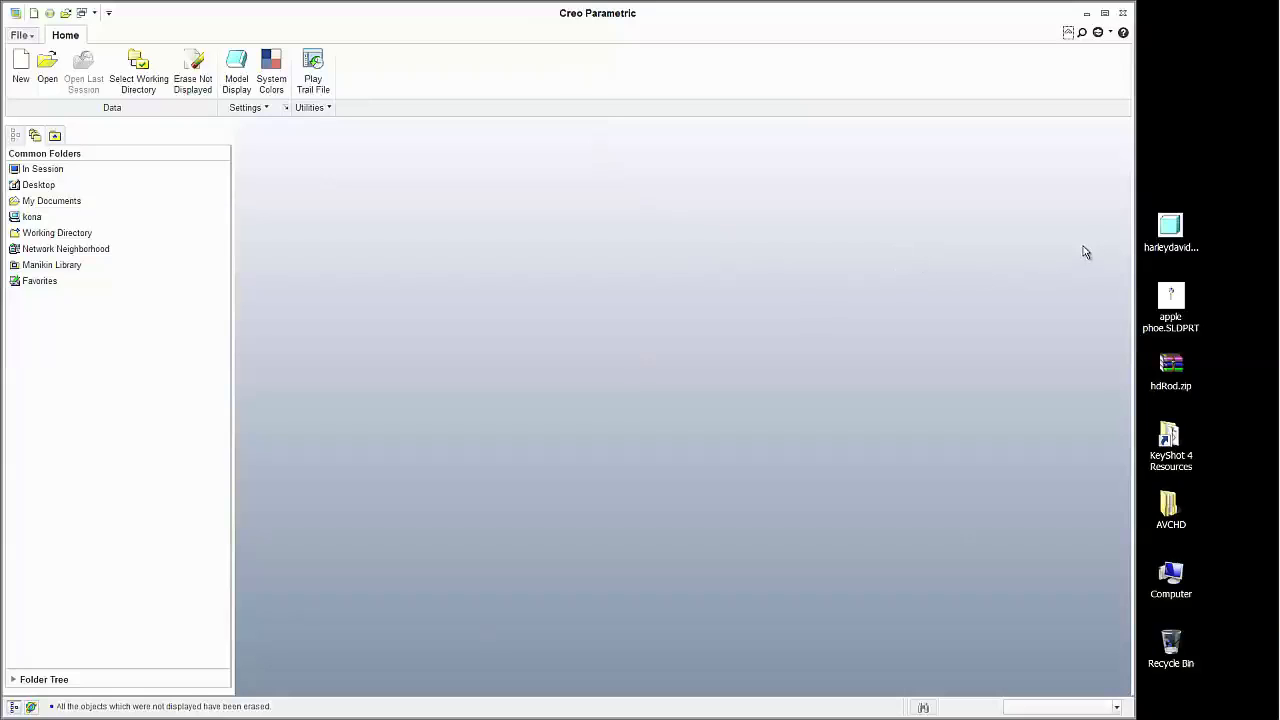
mouse_move(448, 214)
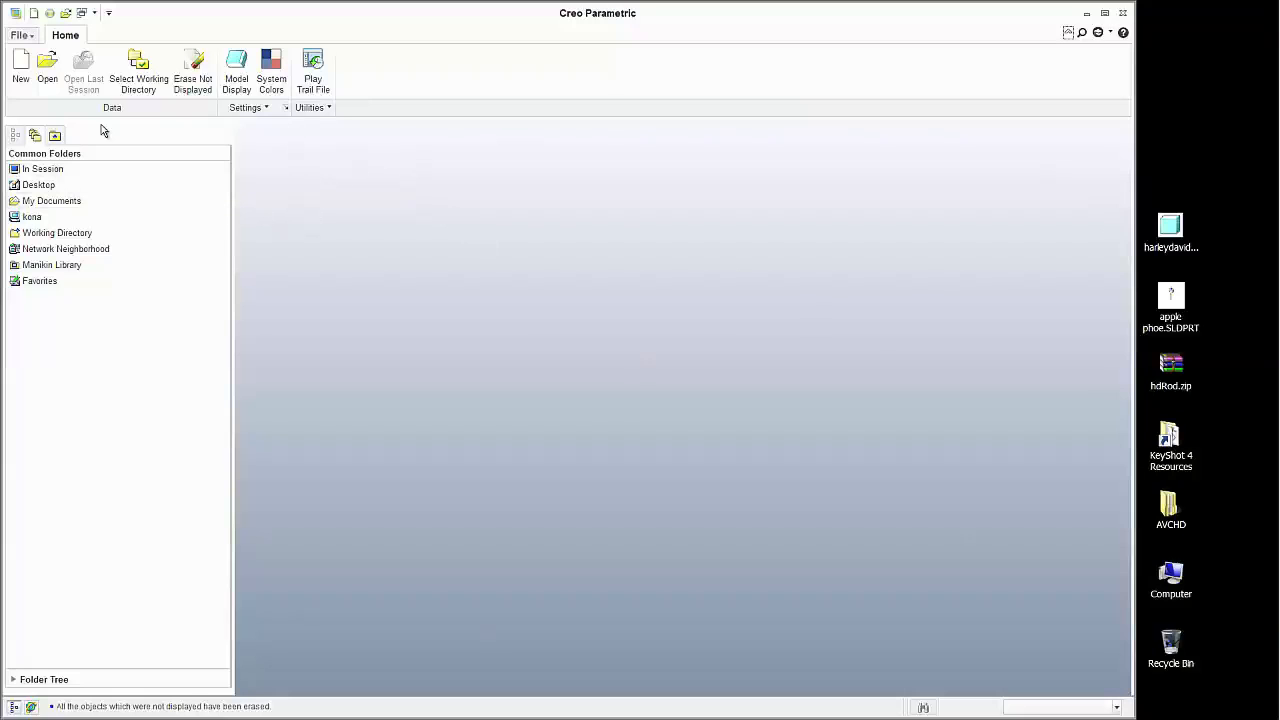
mouse_move(218, 156)
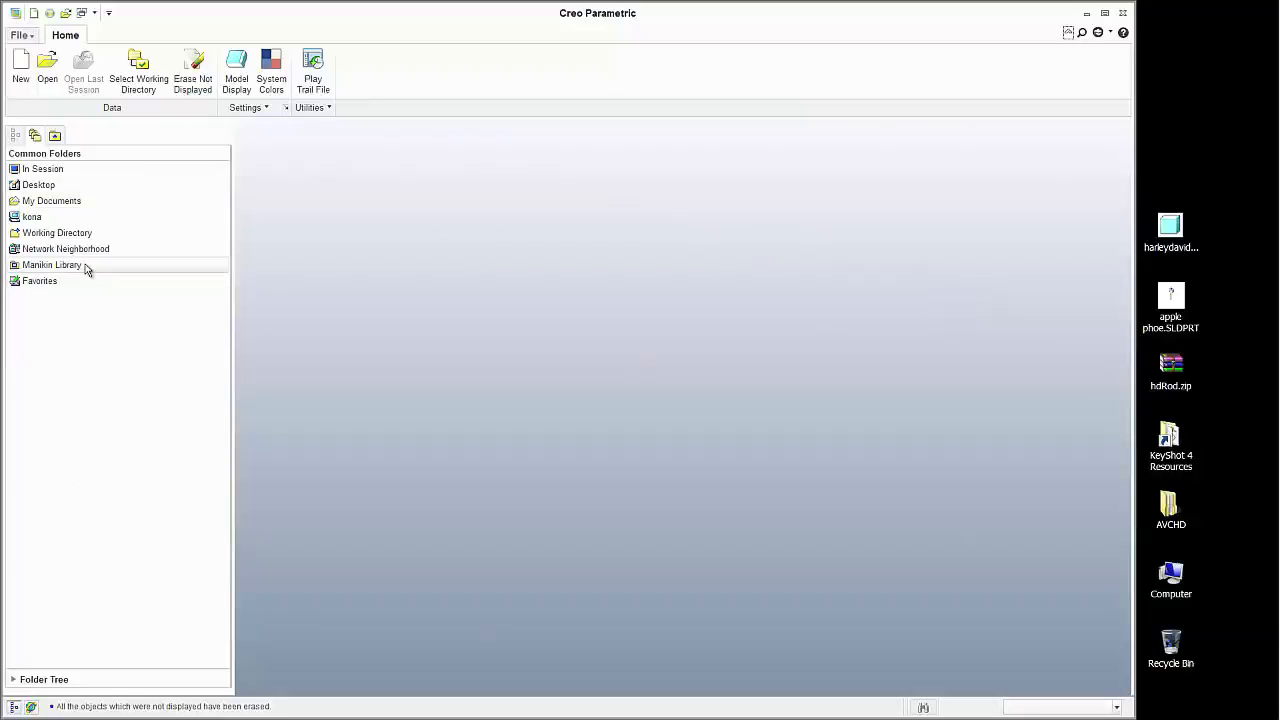
mouse_move(1012, 414)
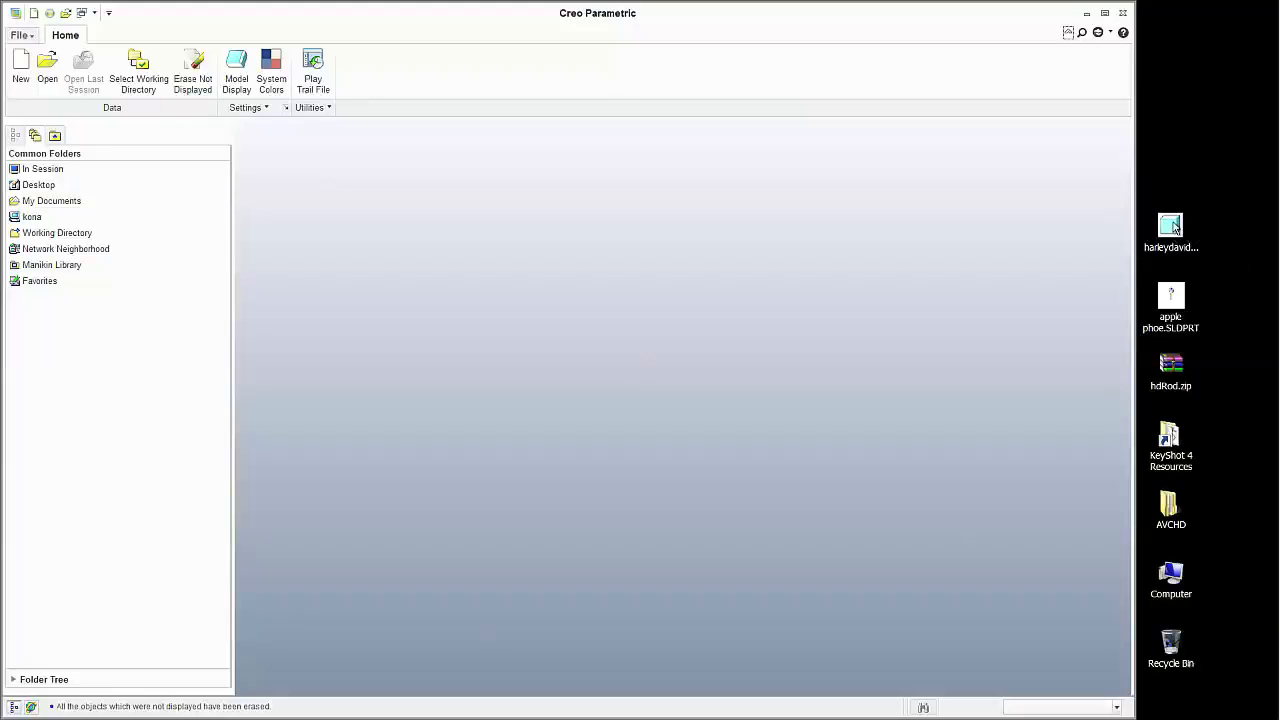
mouse_move(1180, 262)
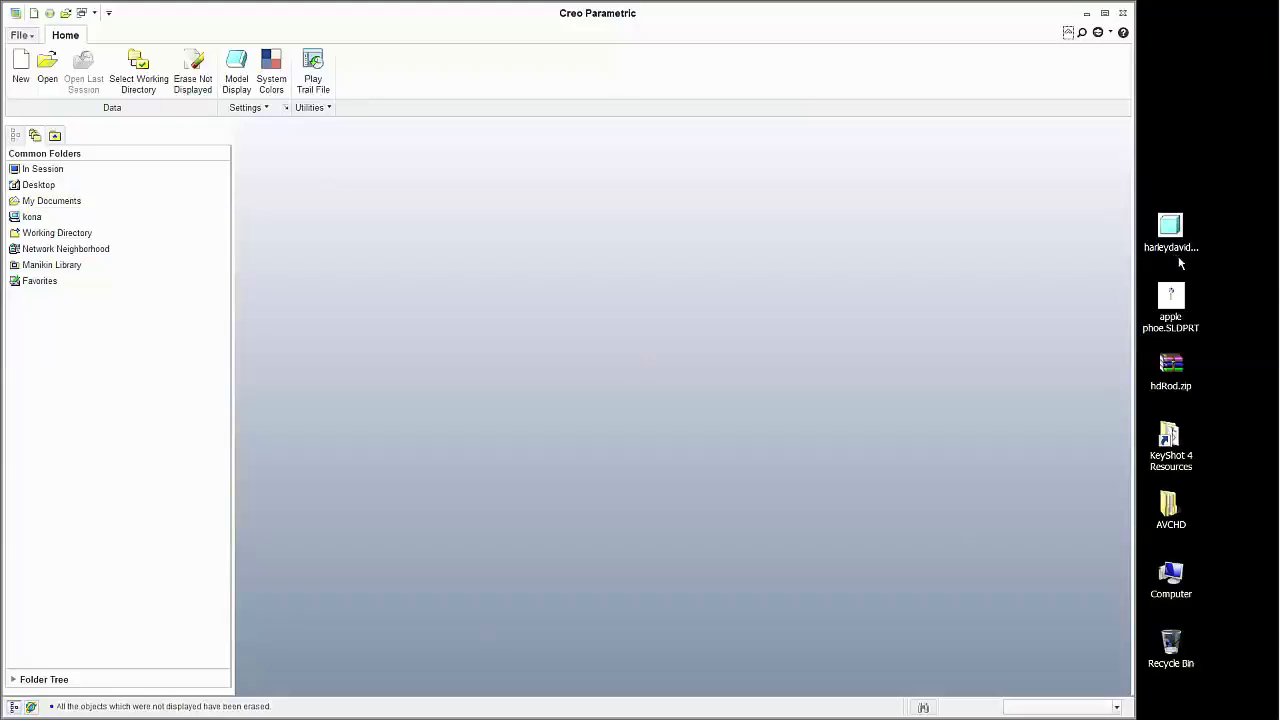
mouse_move(1176, 228)
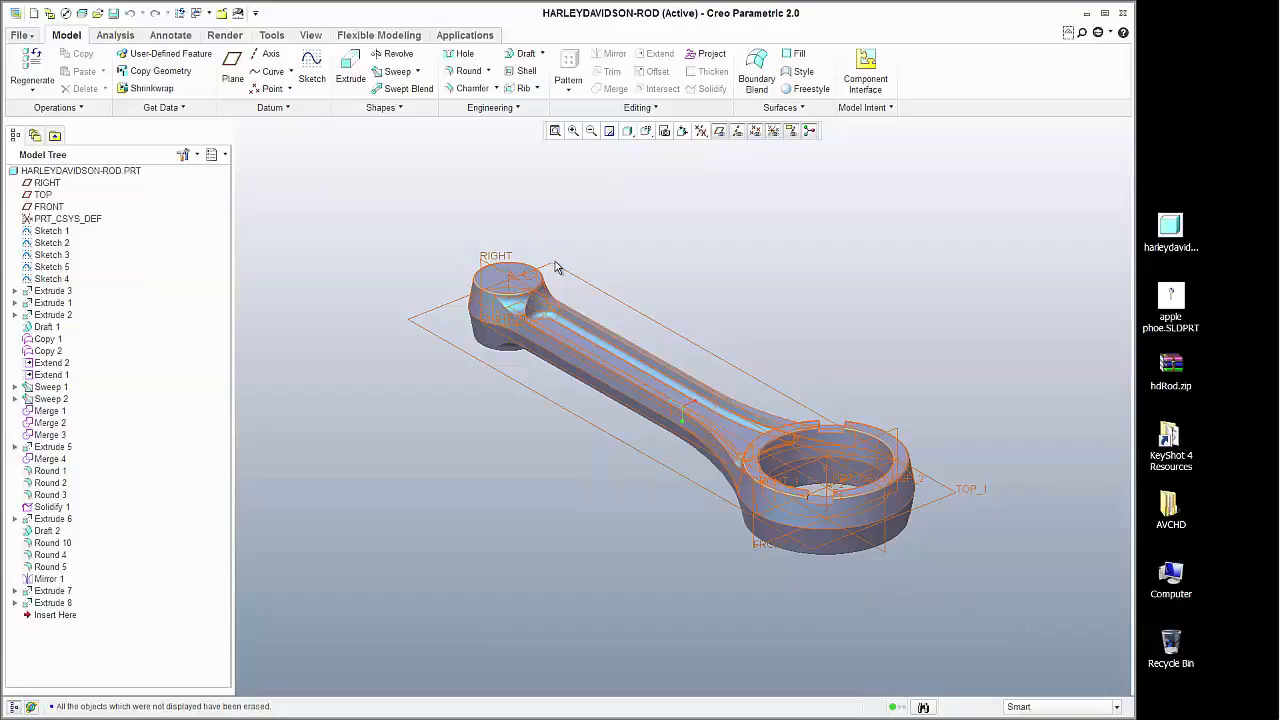
mouse_move(556, 268)
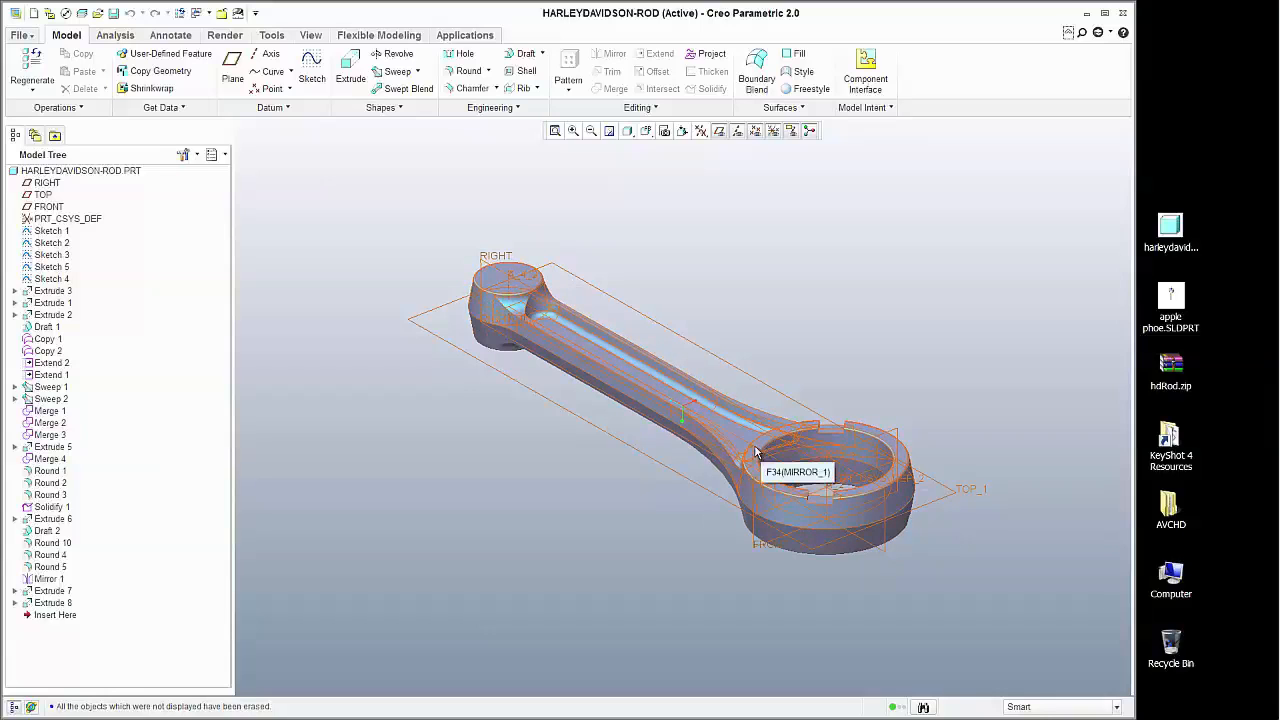
- Orbit to the rod's big end and put Sketch 1 into edit mode from the Model Tree
drag(756, 450, 710, 236)
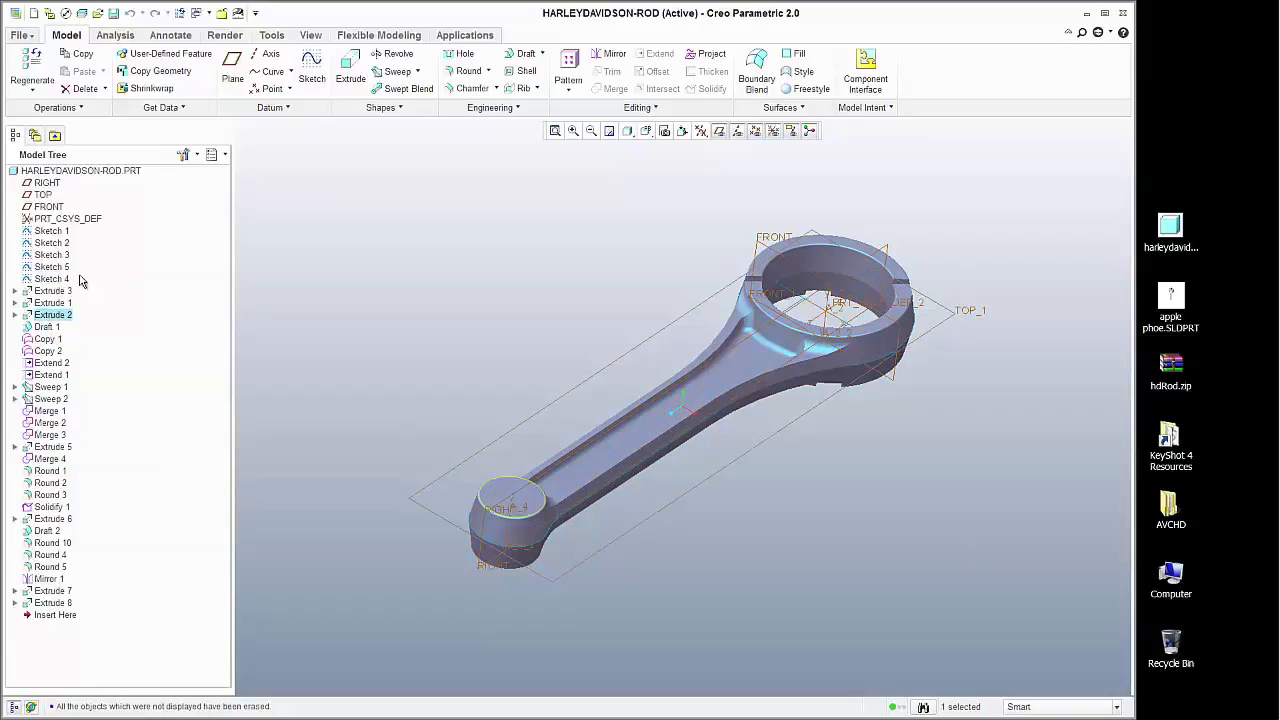
right_click(52, 230)
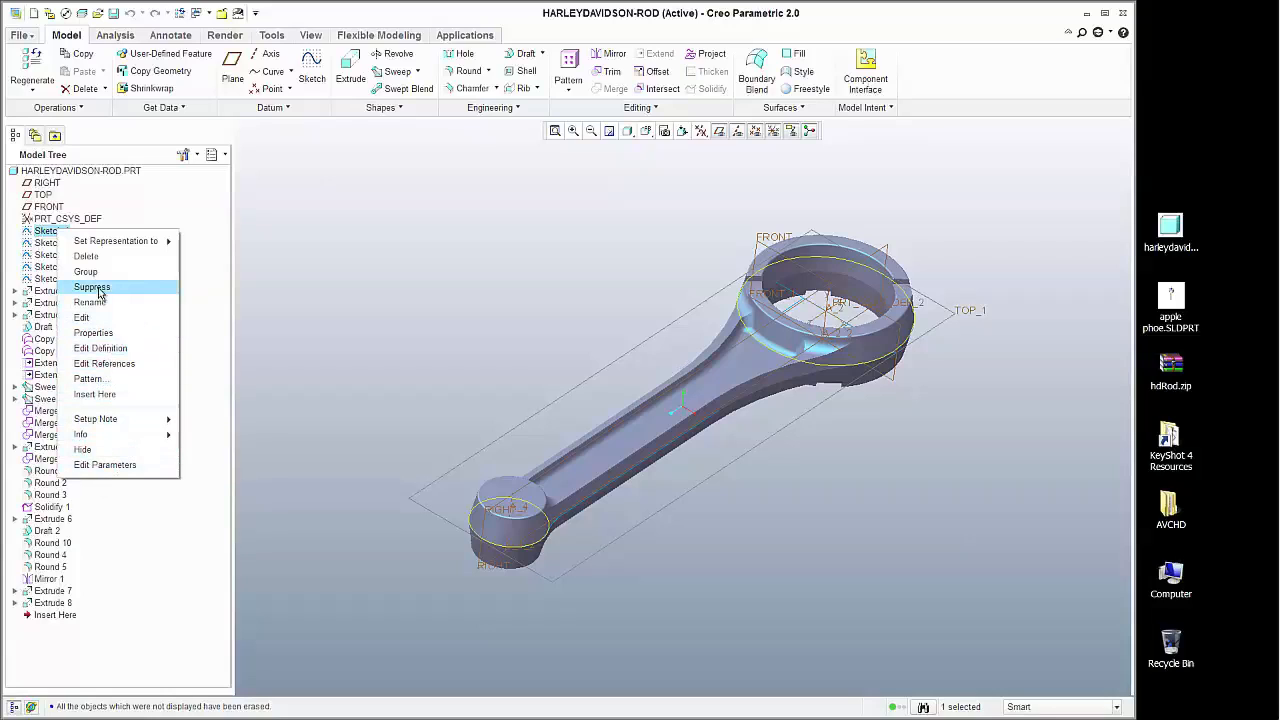
mouse_move(82, 316)
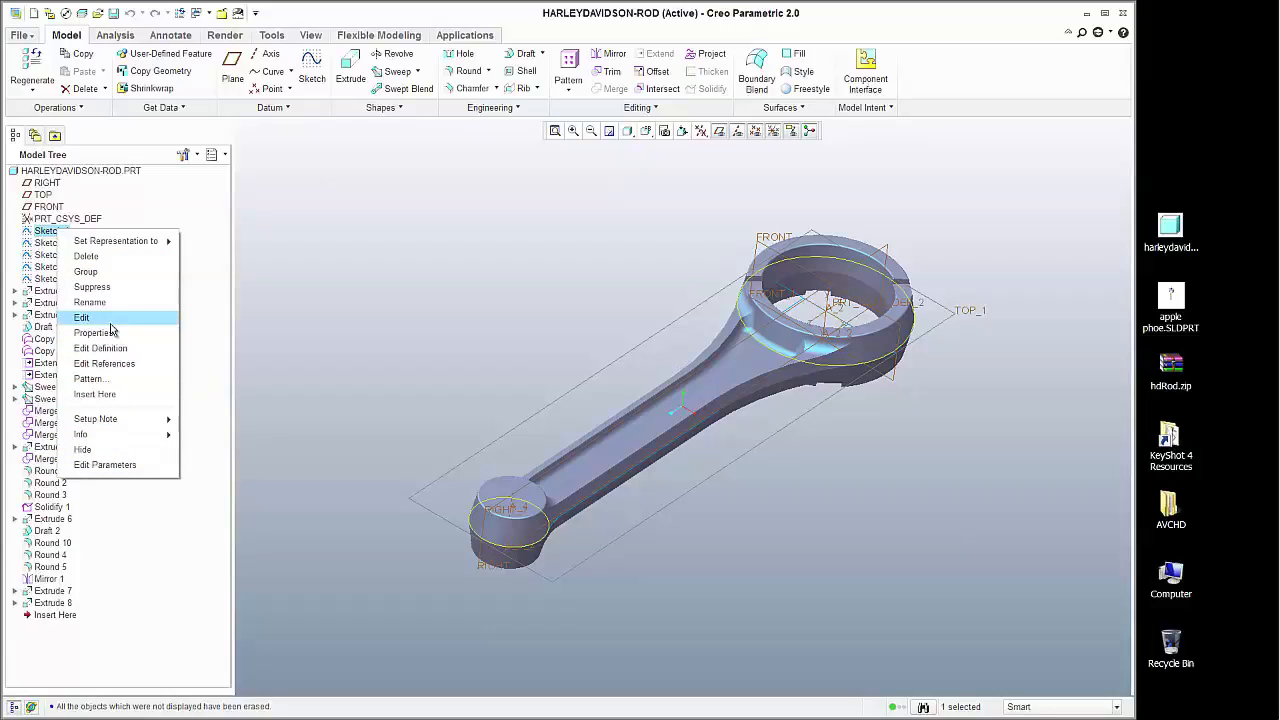
mouse_move(82, 318)
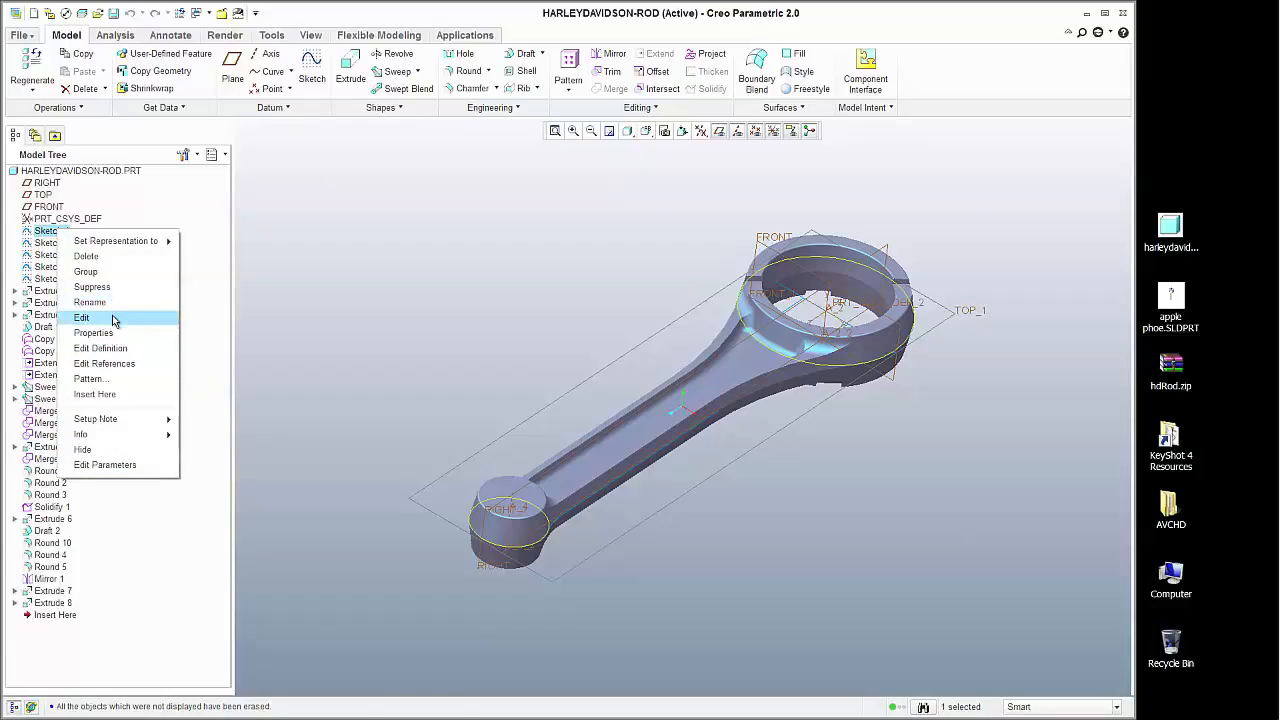
click(80, 316)
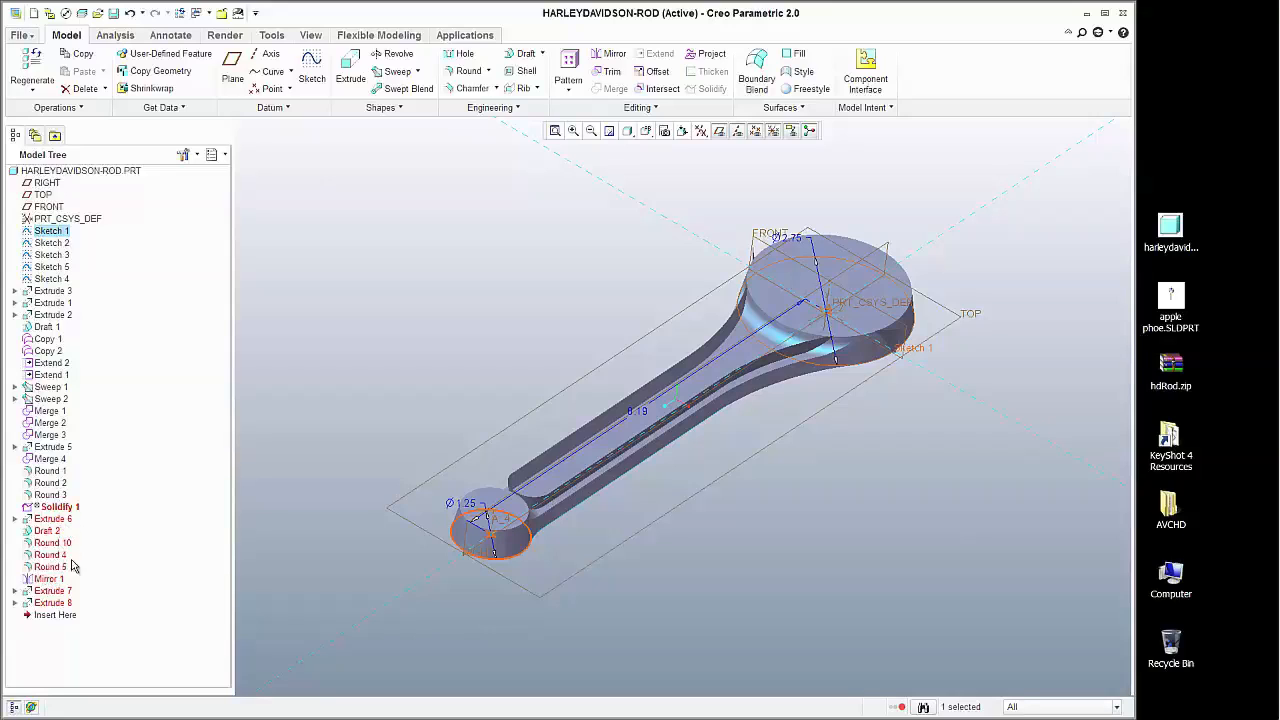
mouse_move(488, 376)
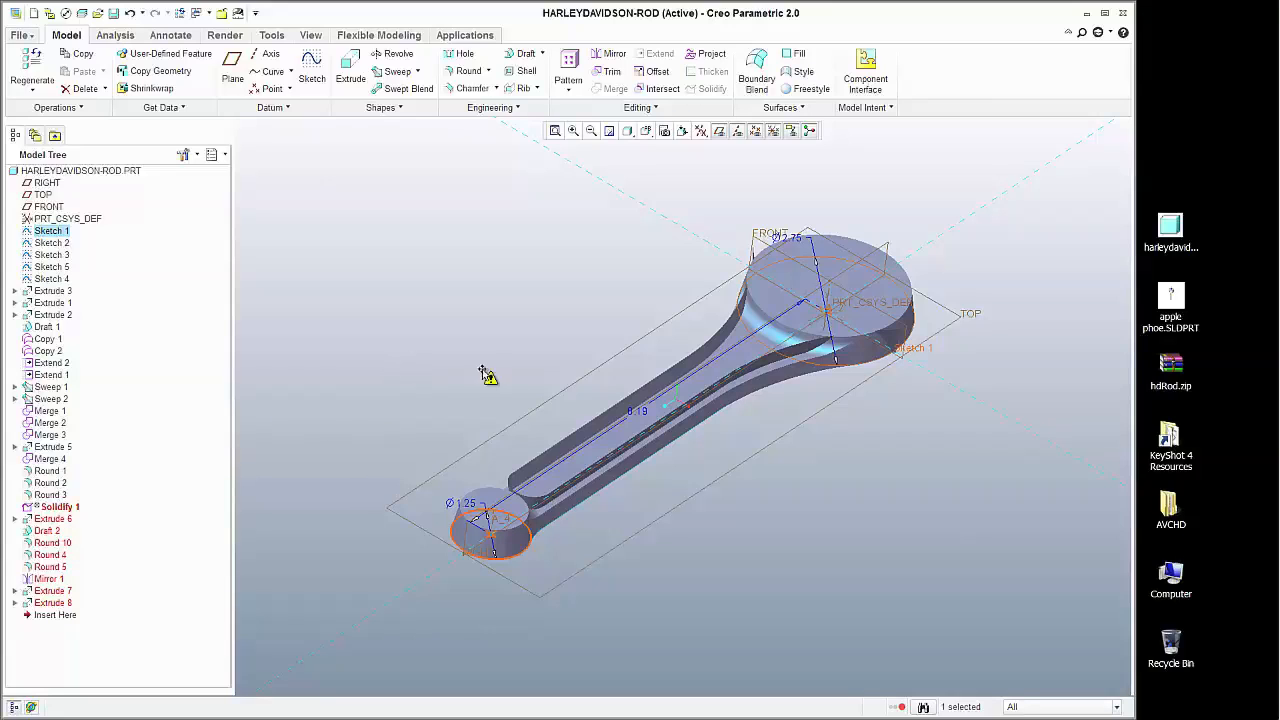
mouse_move(496, 368)
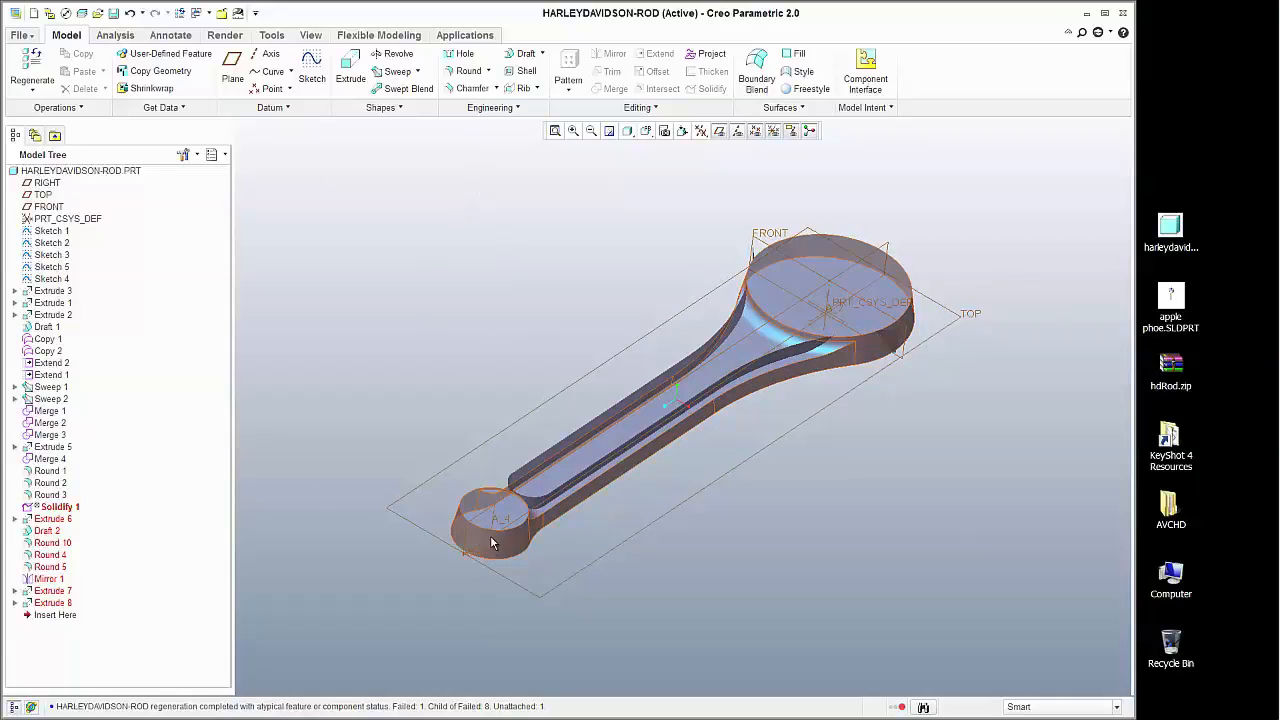
- Switch the rod to Hidden Line display and select the Extrude 5 feature
click(648, 132)
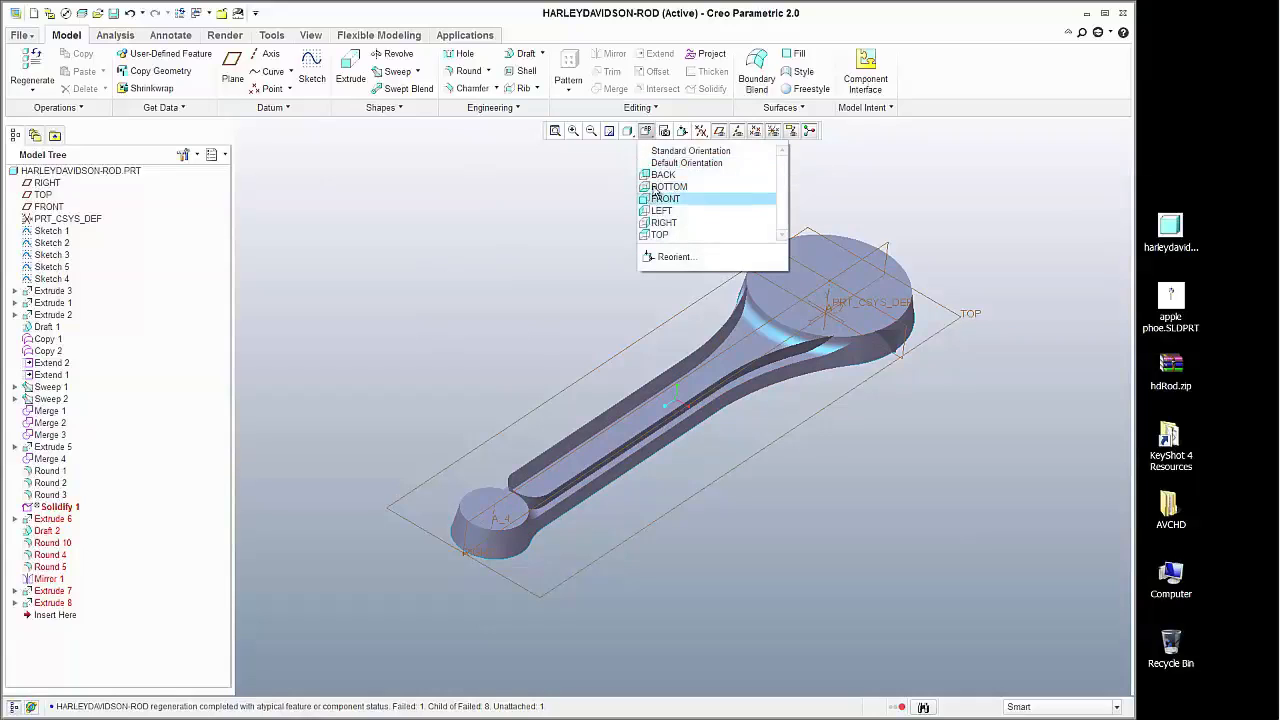
click(628, 132)
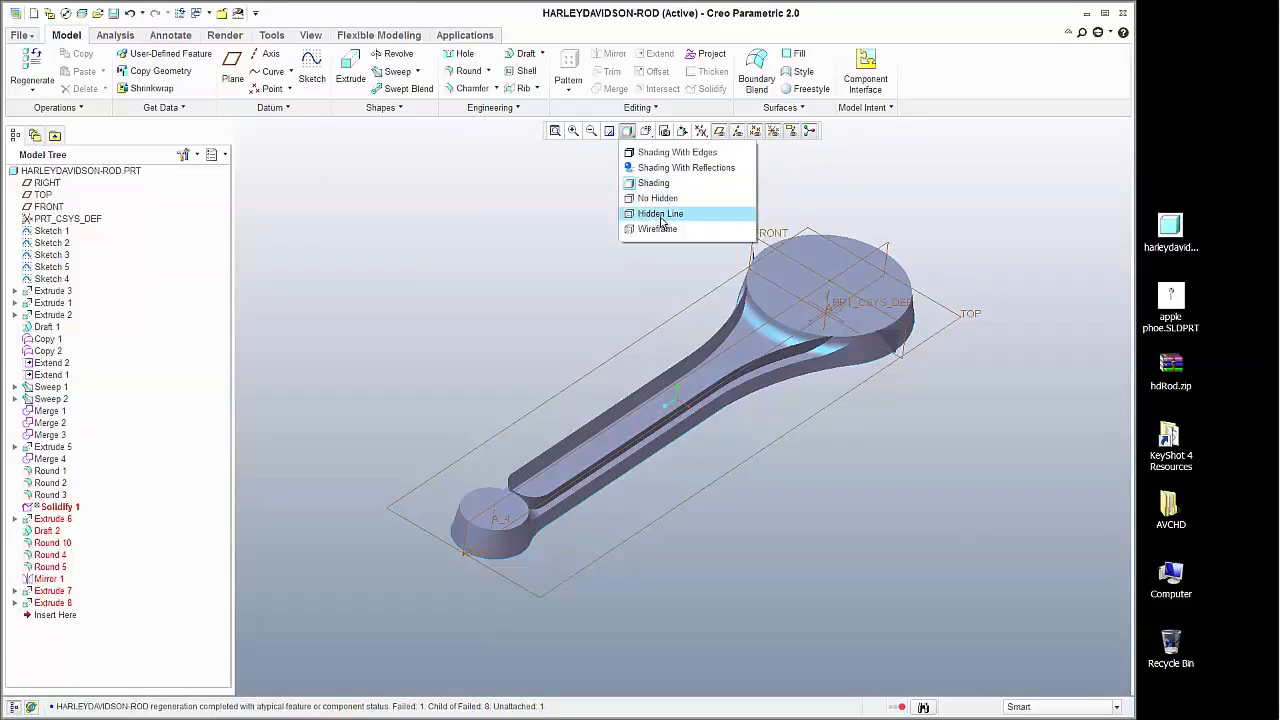
click(660, 212)
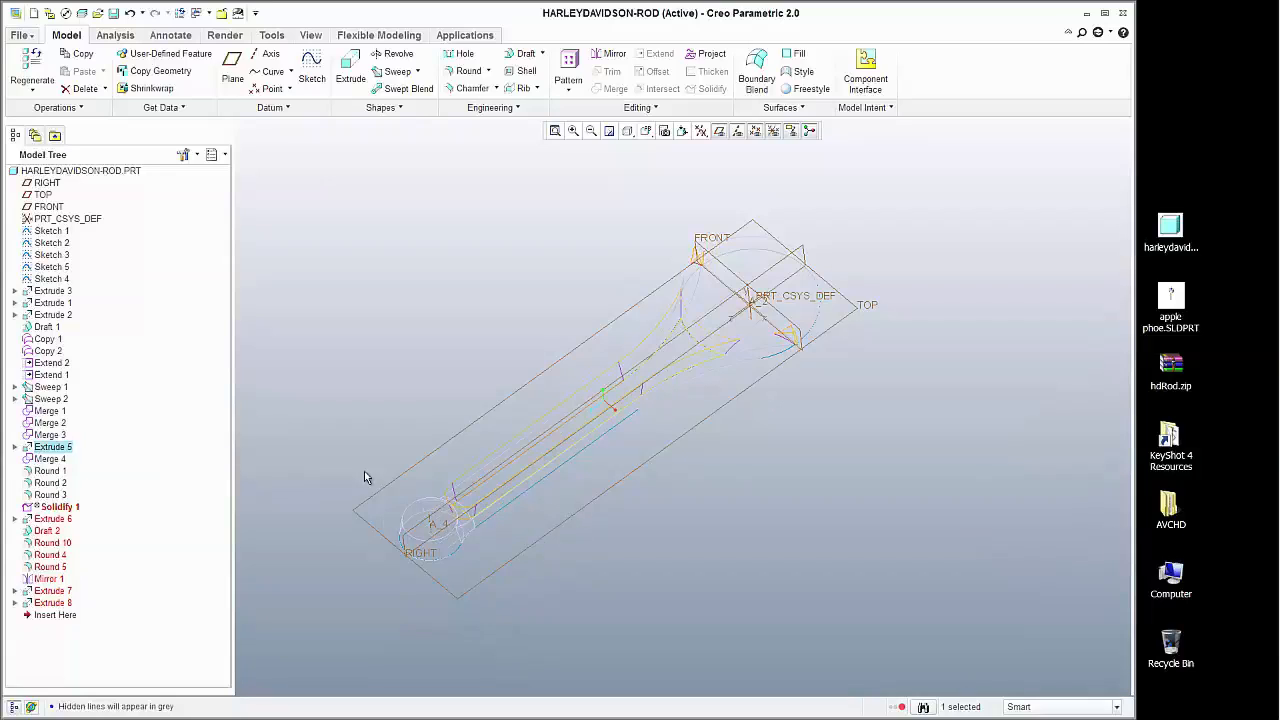
click(16, 446)
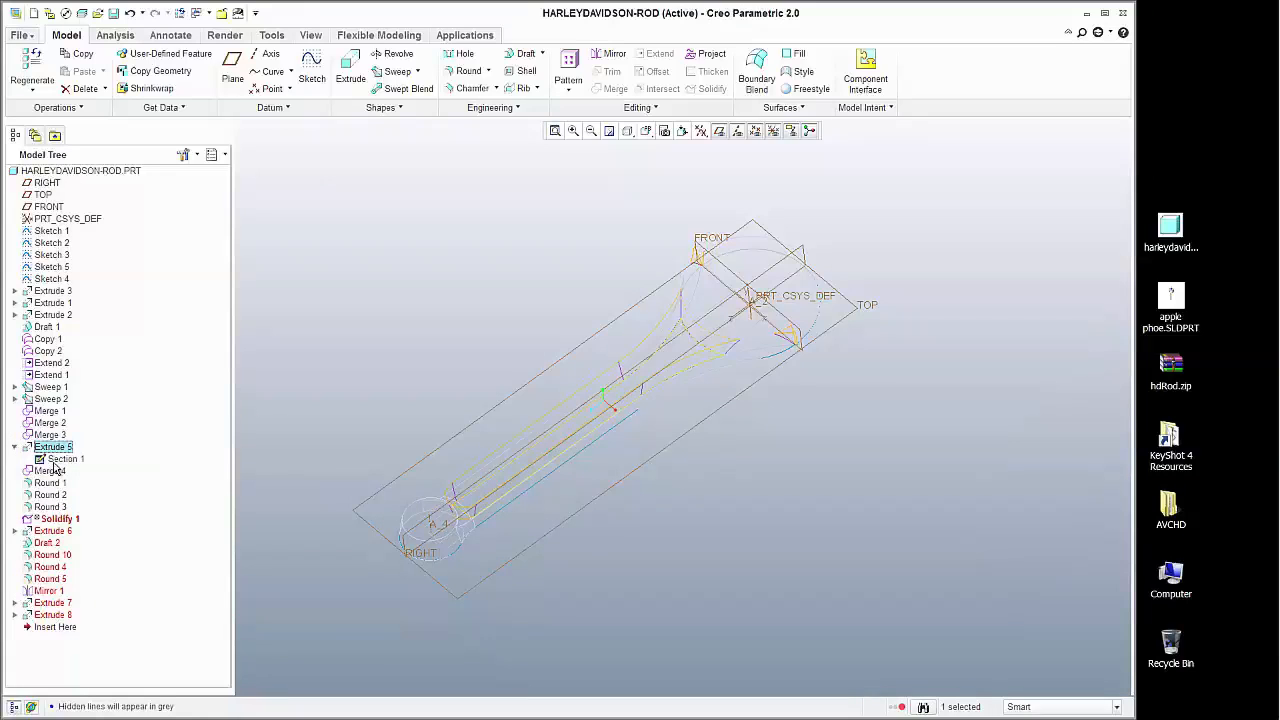
- Edit Extrude 5's definition, align the sketch point in Sketch View, and accept so the feature regenerates
right_click(62, 458)
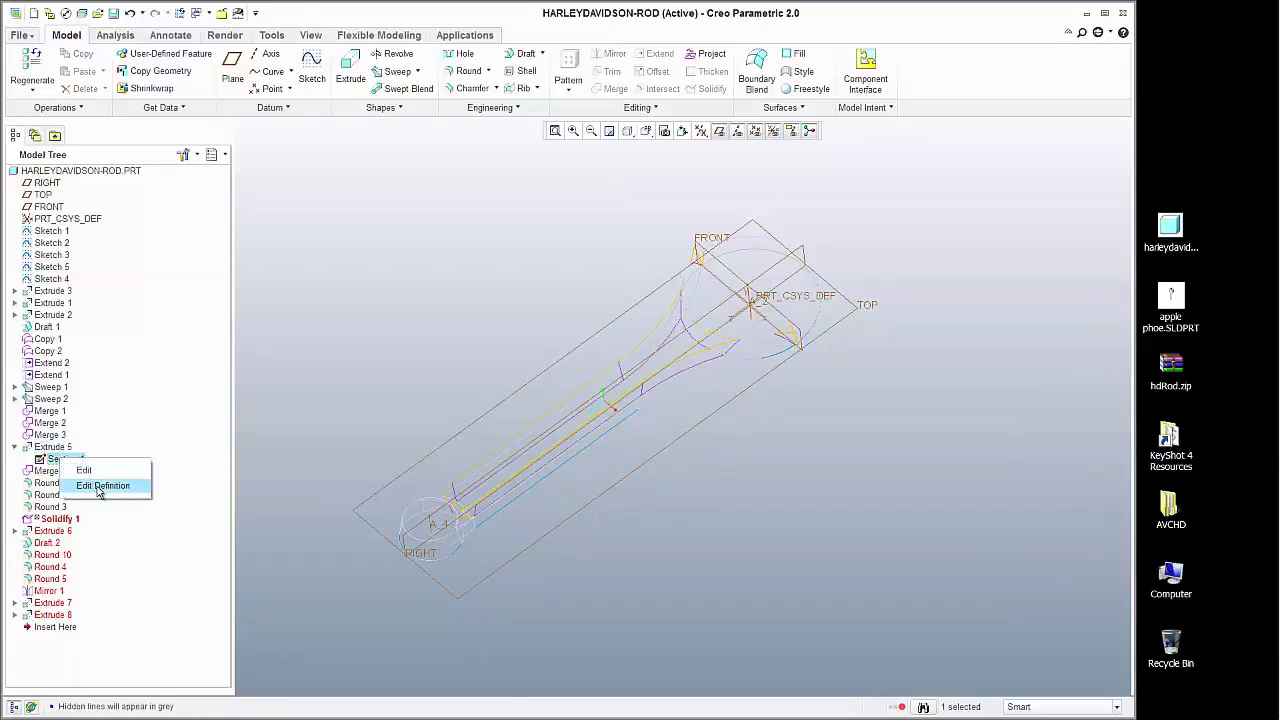
click(104, 486)
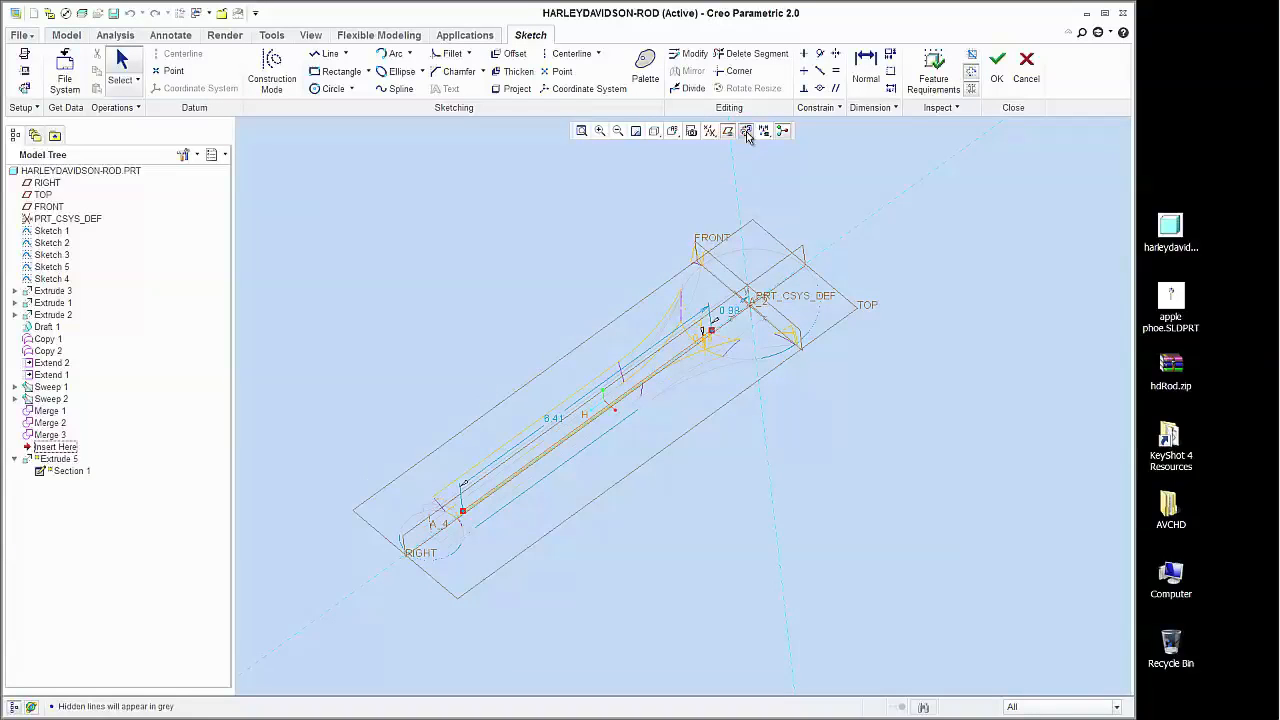
click(744, 132)
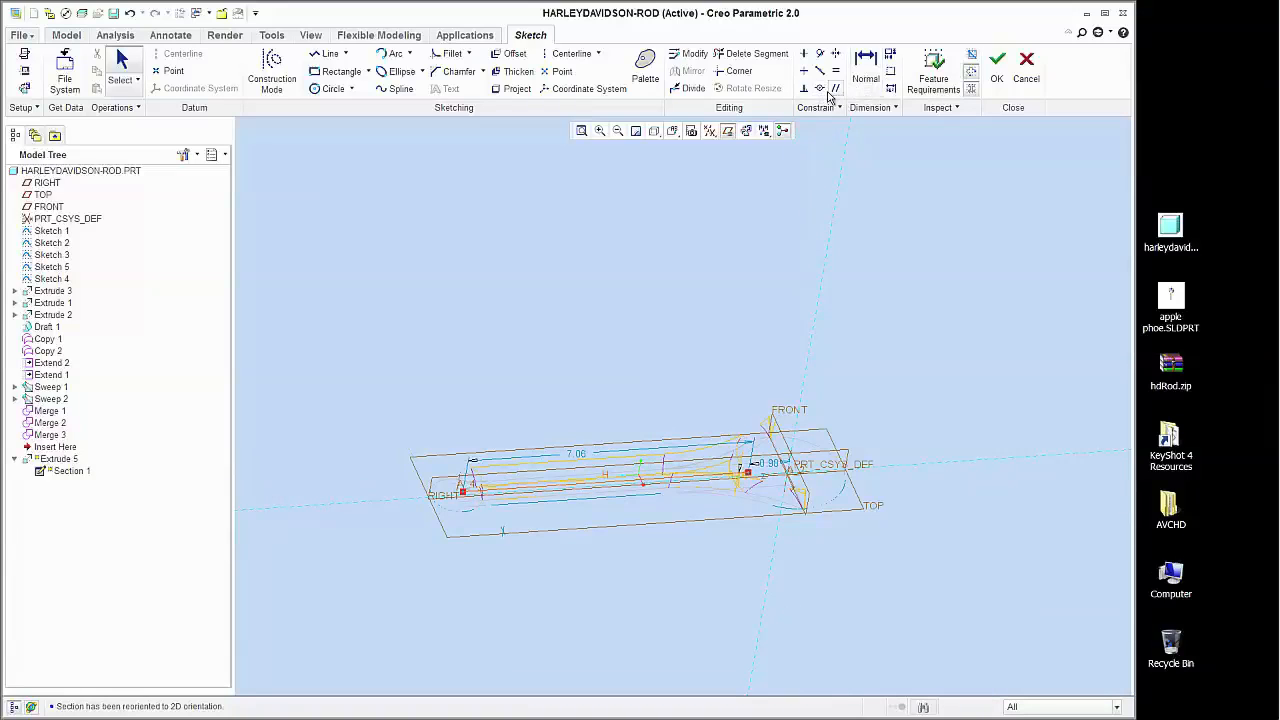
click(820, 88)
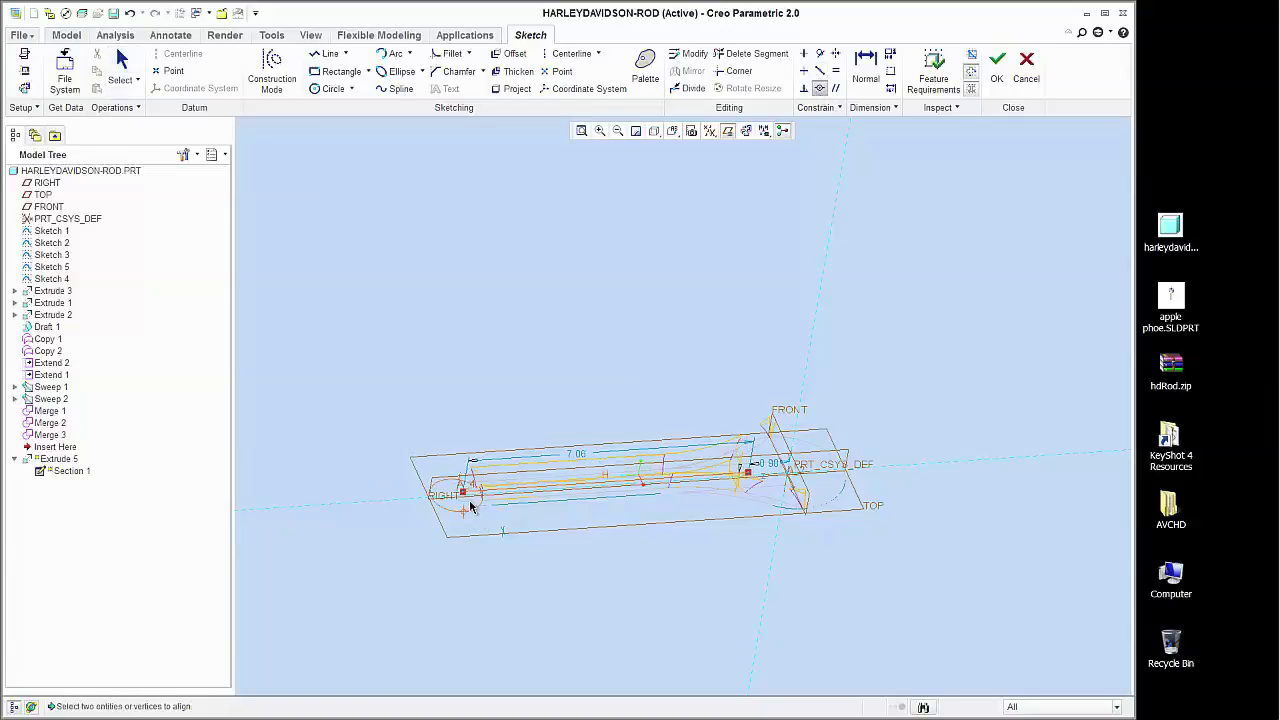
scroll(up, 3)
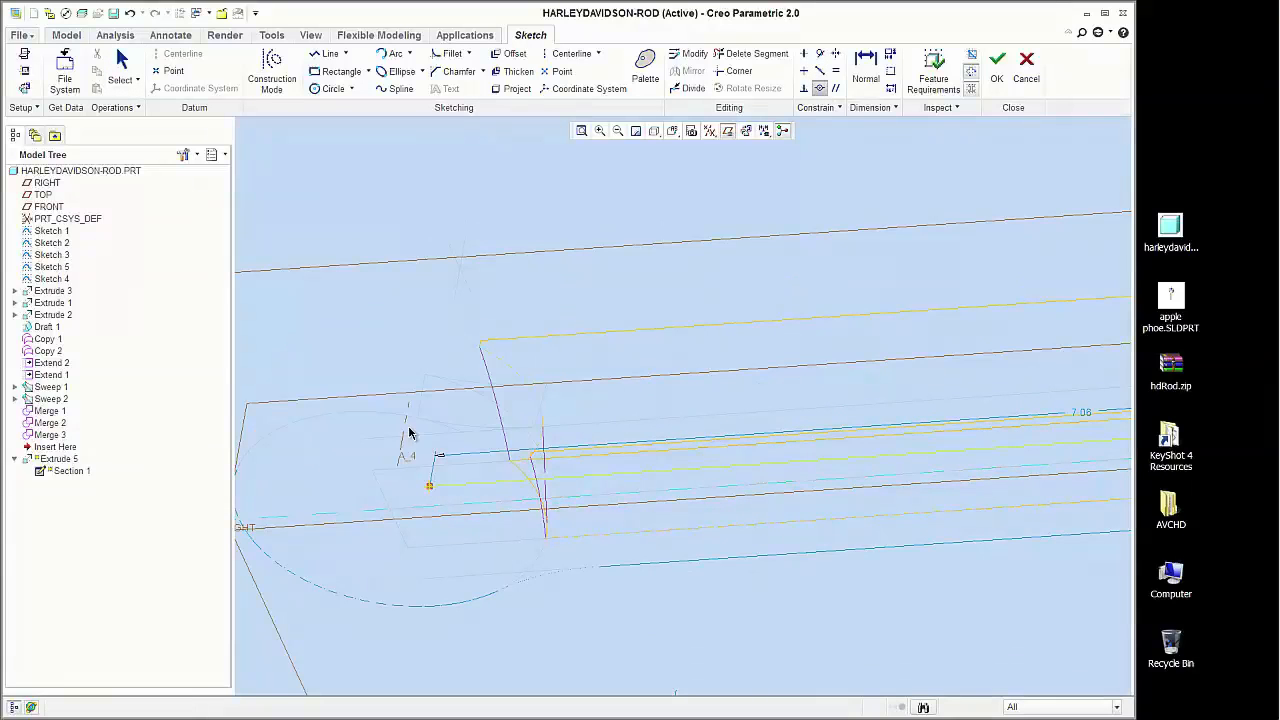
mouse_move(408, 430)
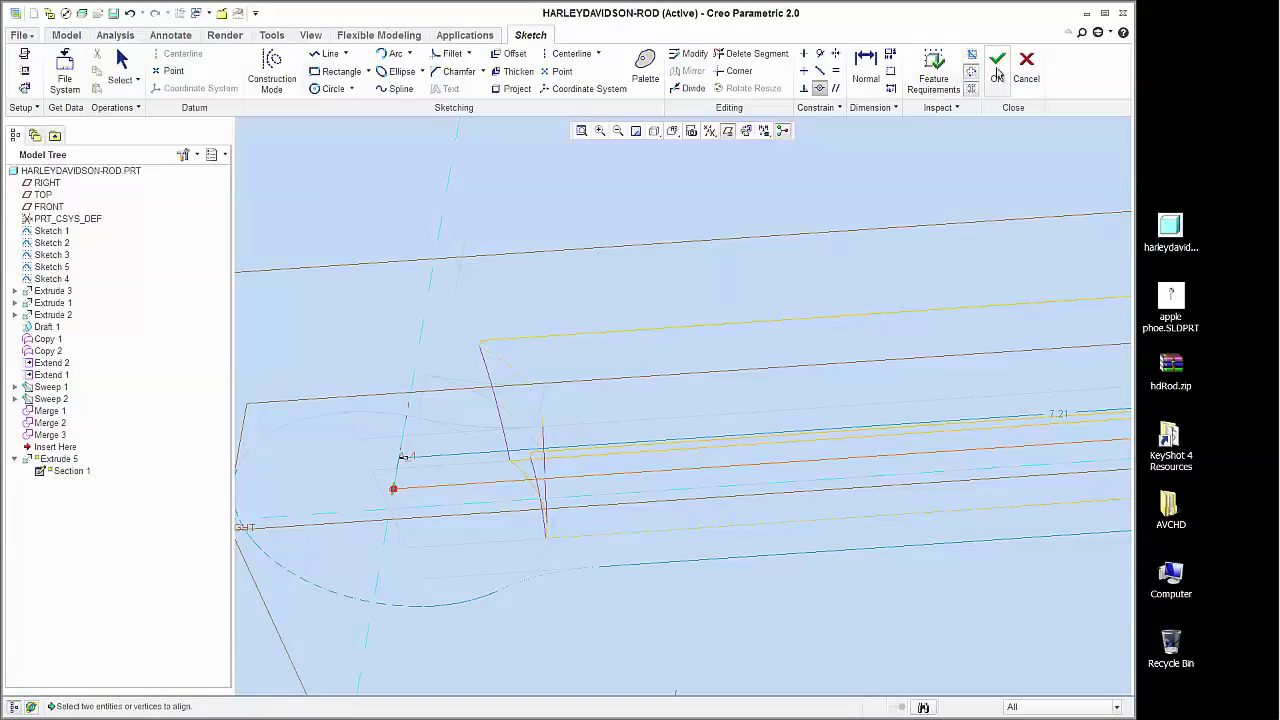
click(996, 60)
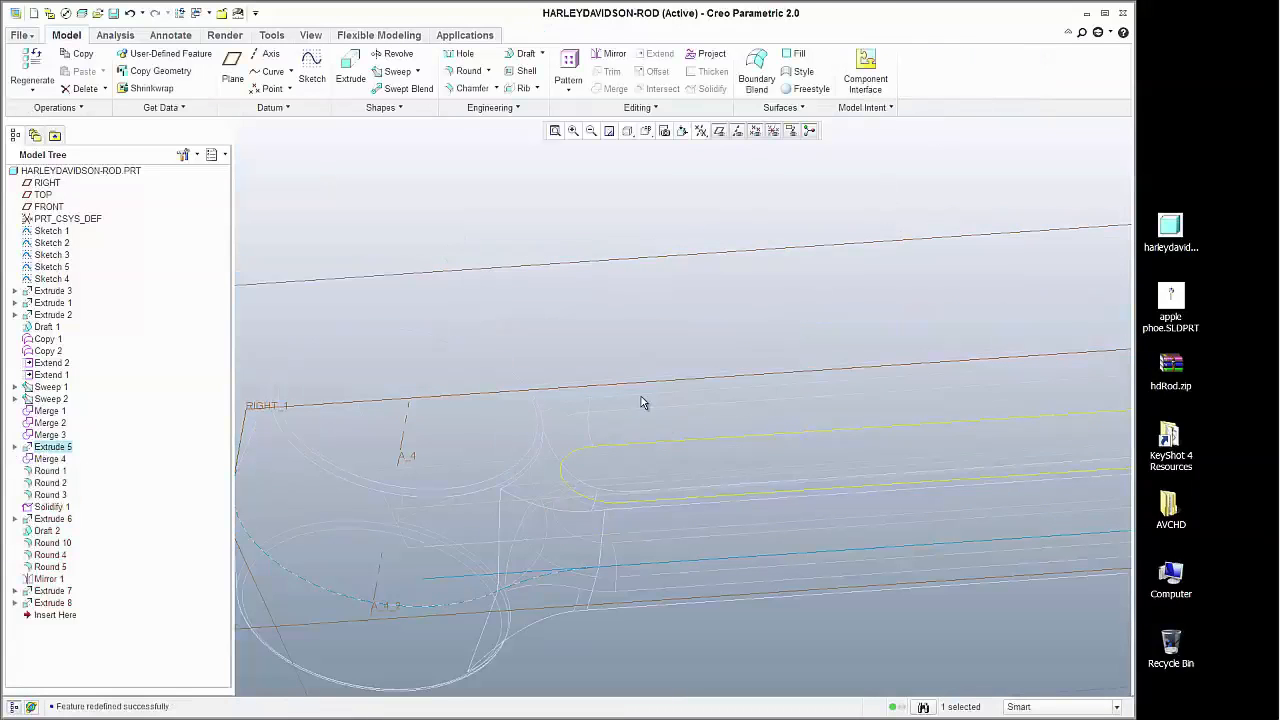
- Return the rod to Shading With Reflections display via the graphics toolbar
click(648, 132)
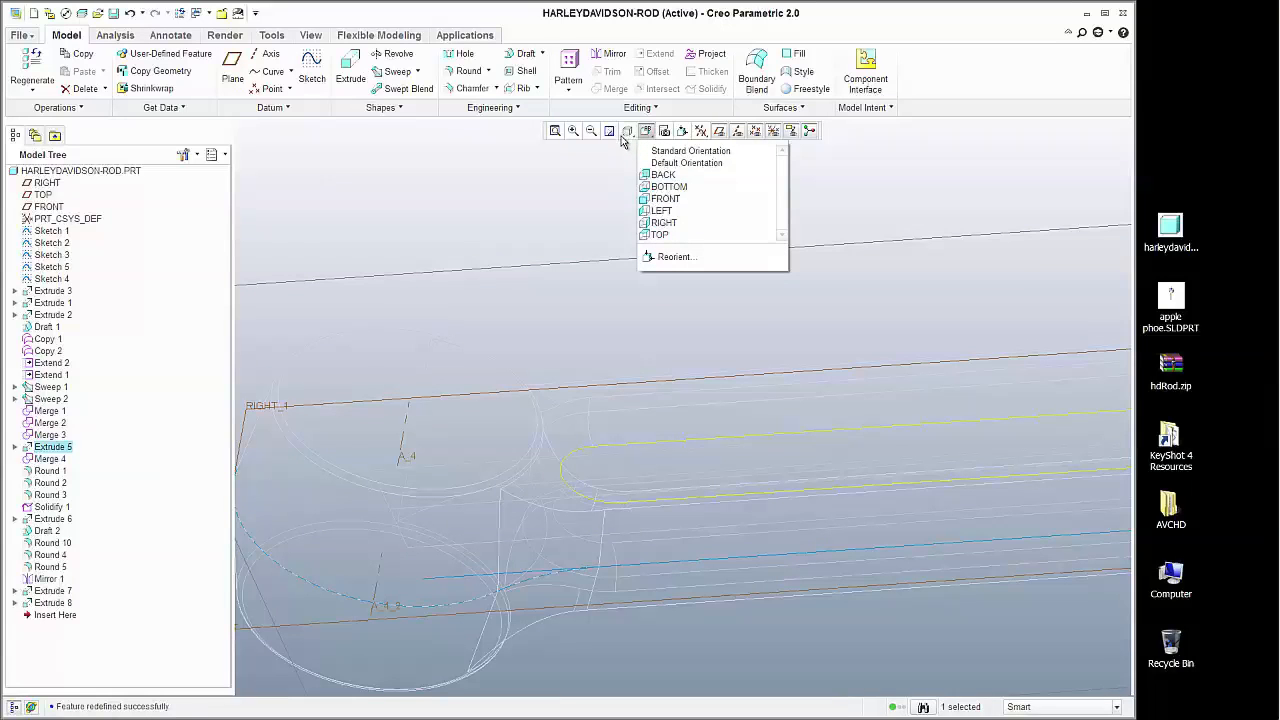
mouse_move(628, 138)
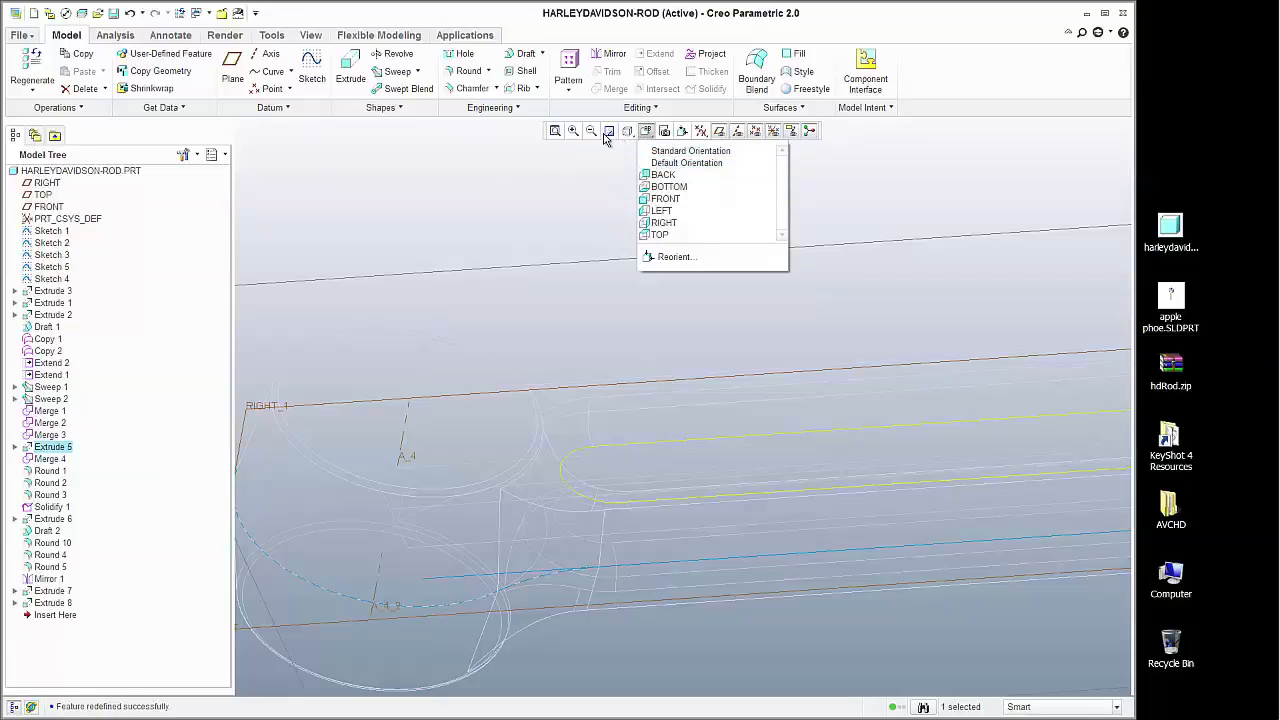
click(628, 132)
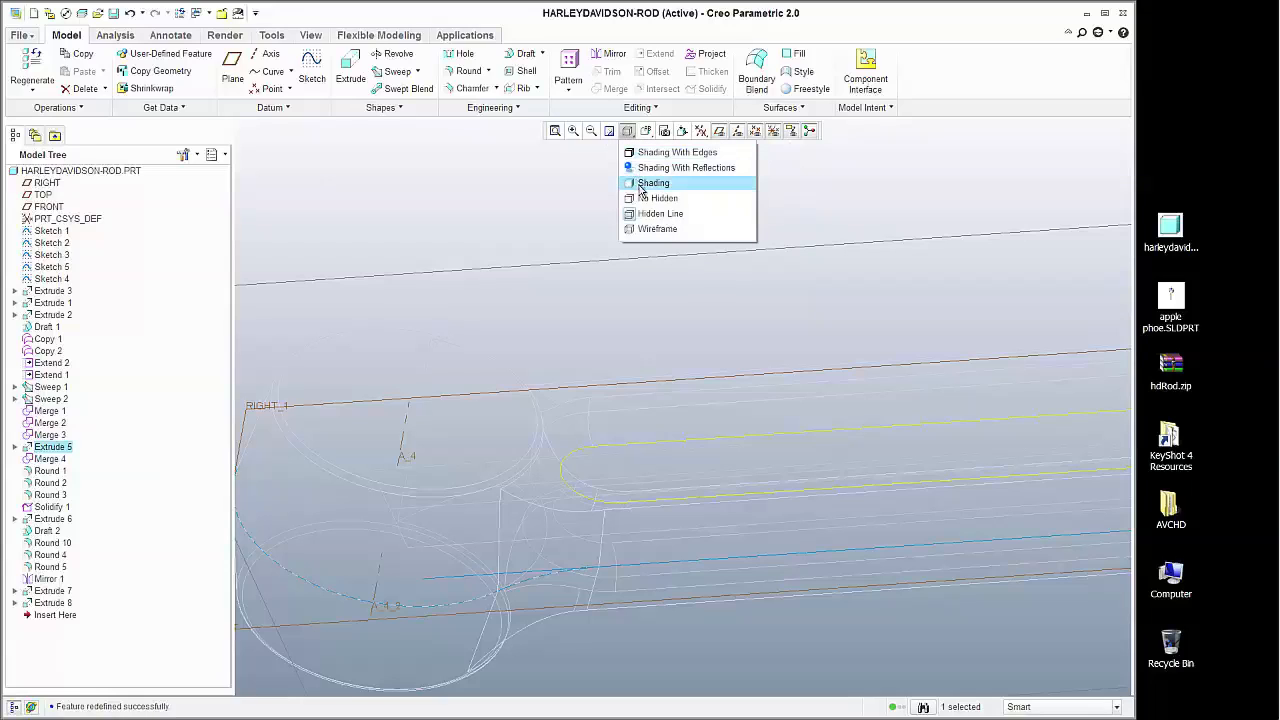
mouse_move(656, 198)
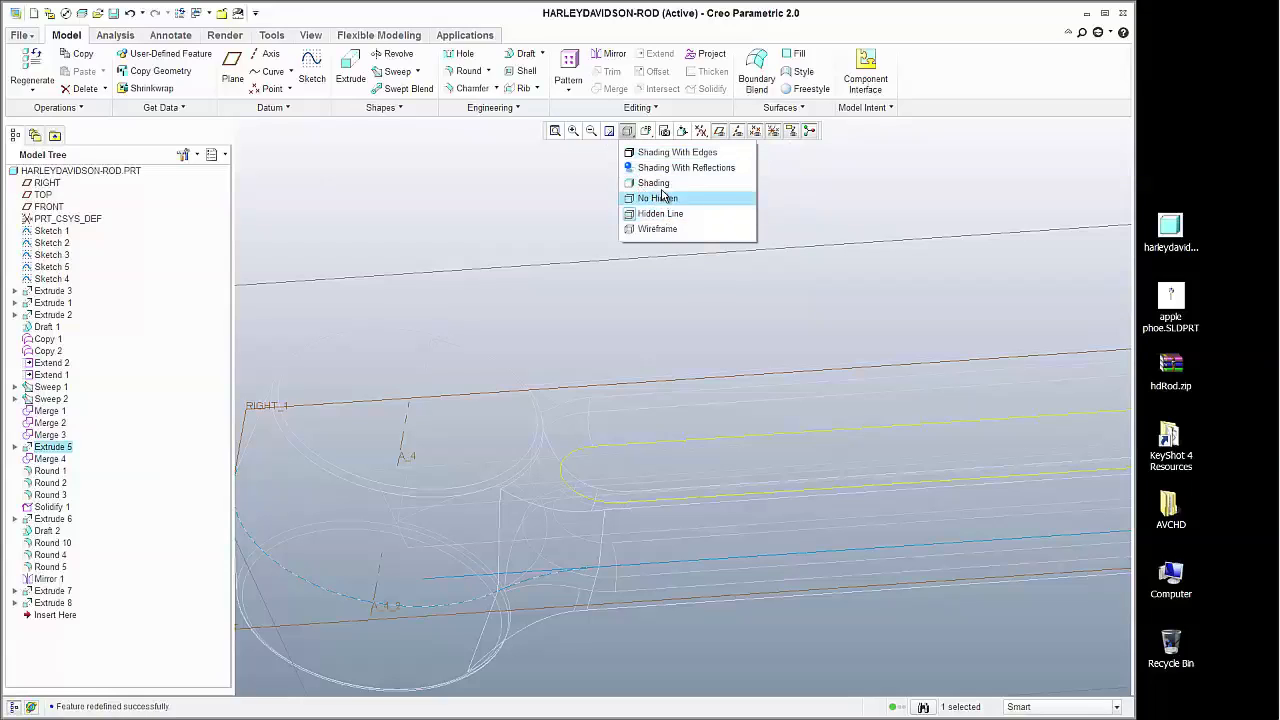
mouse_move(662, 168)
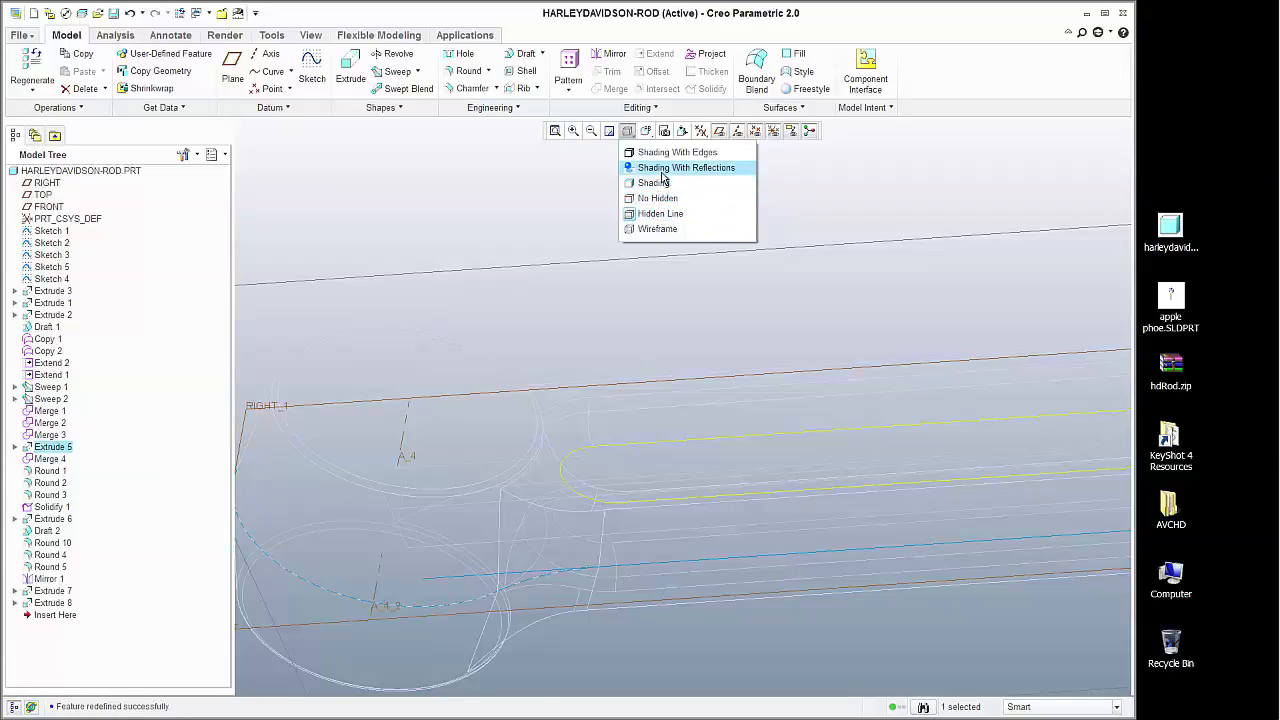
click(652, 184)
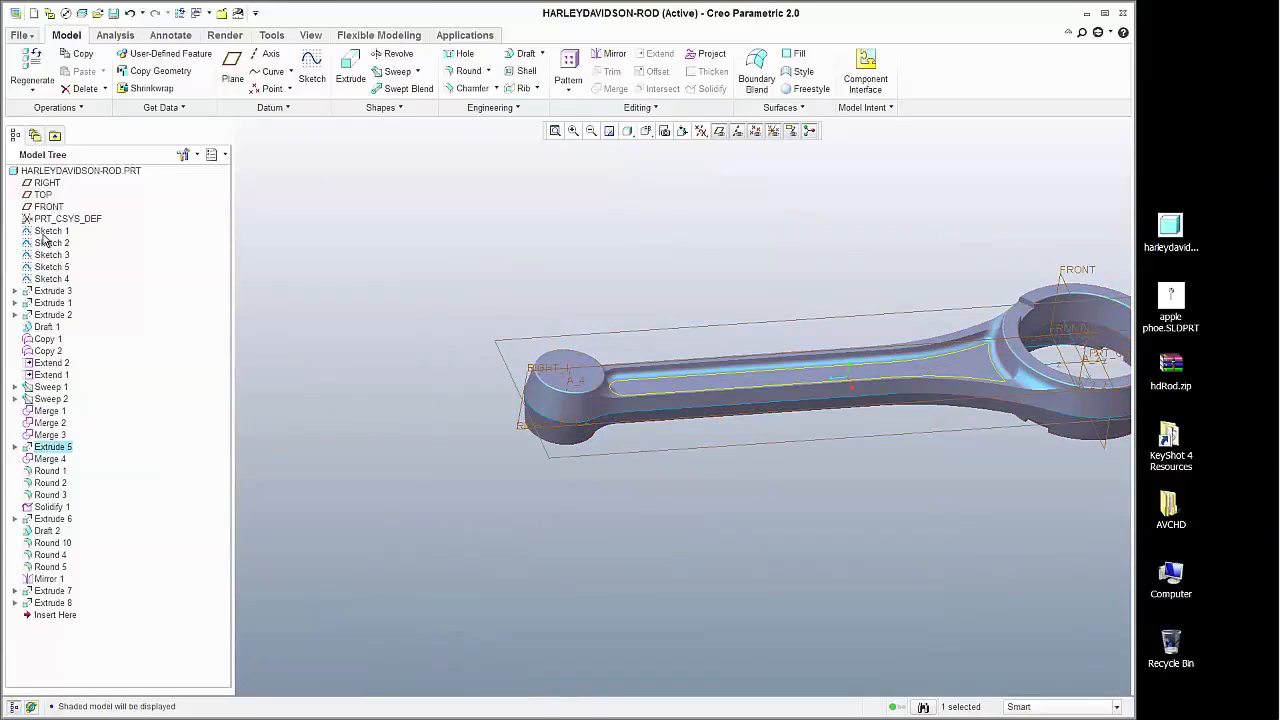
right_click(52, 232)
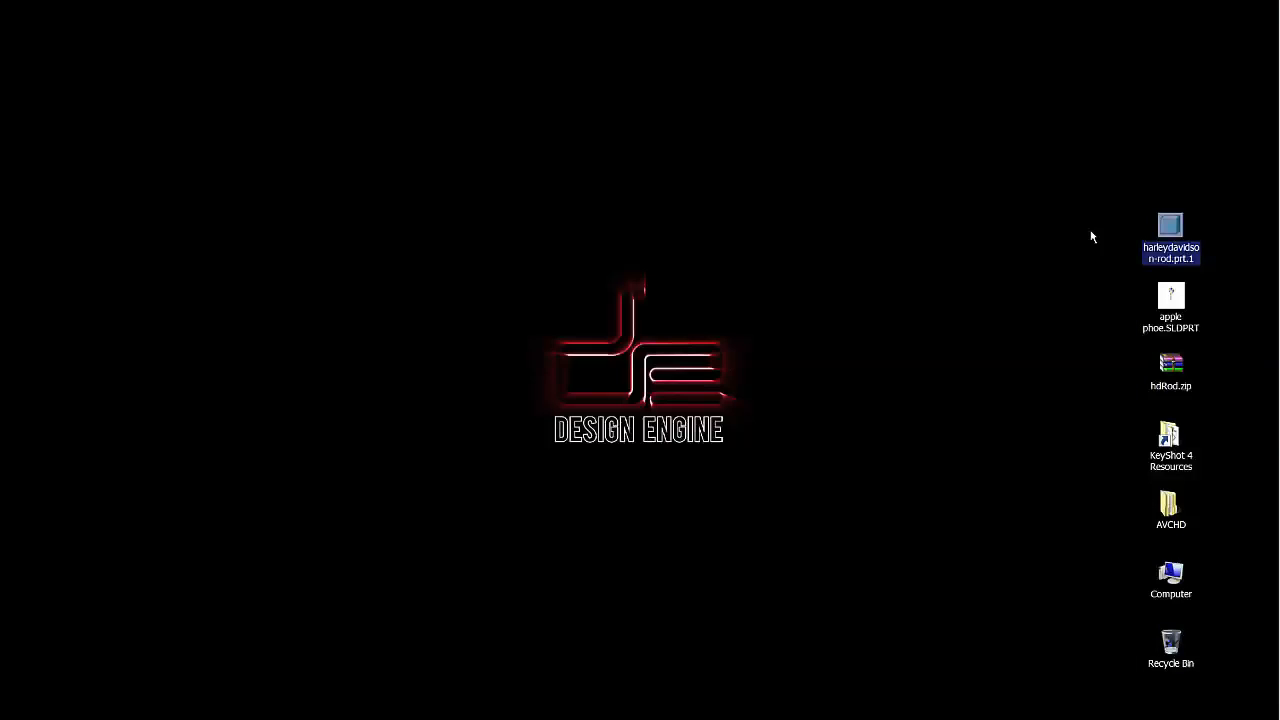
mouse_move(508, 260)
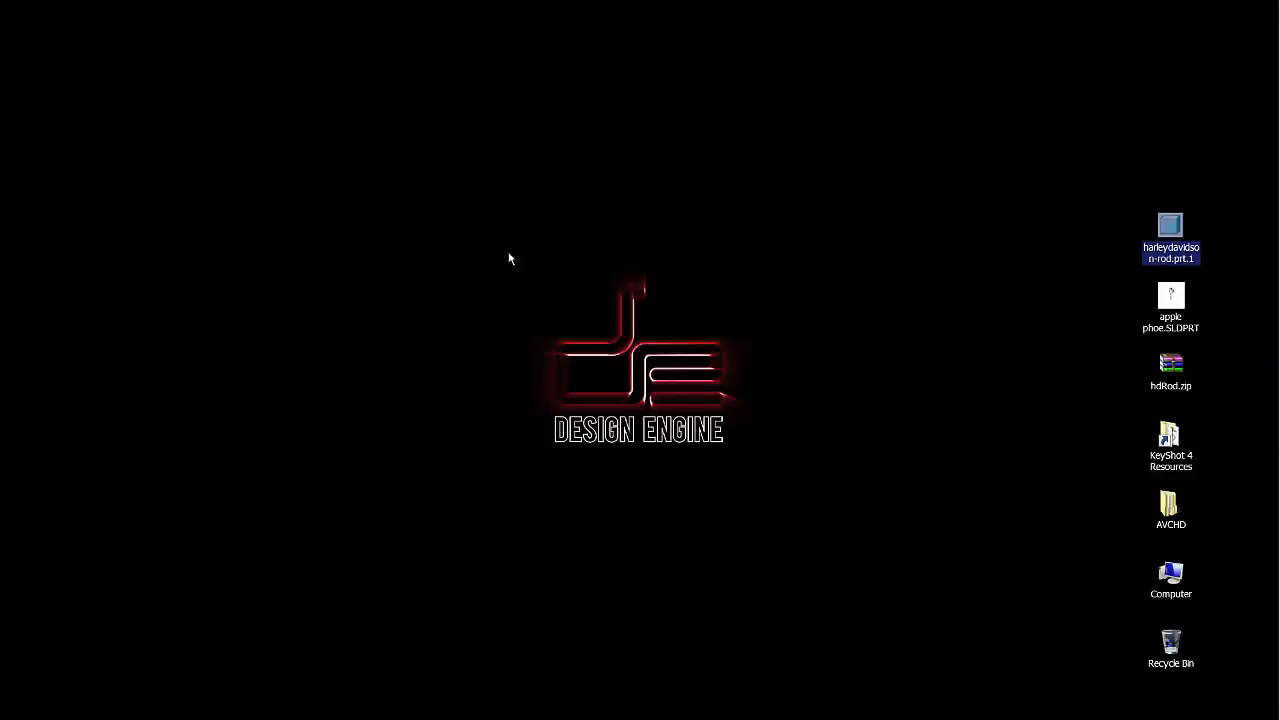
mouse_move(798, 230)
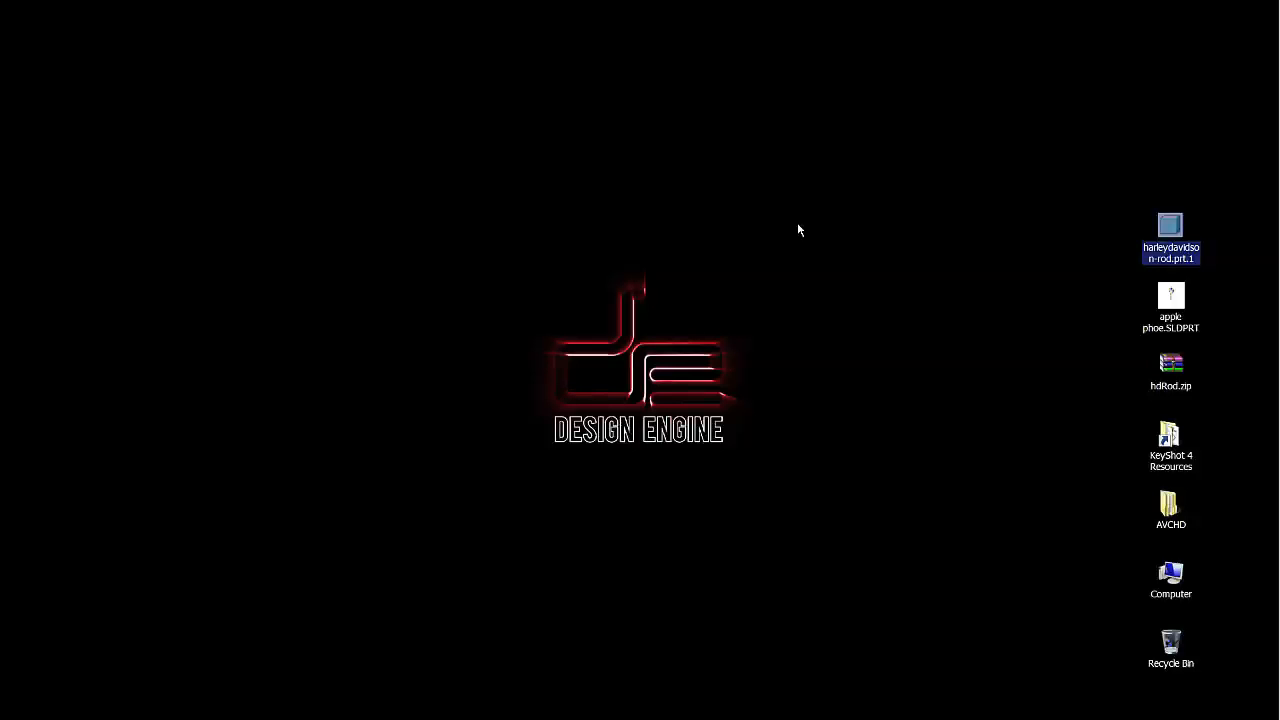
mouse_move(518, 288)
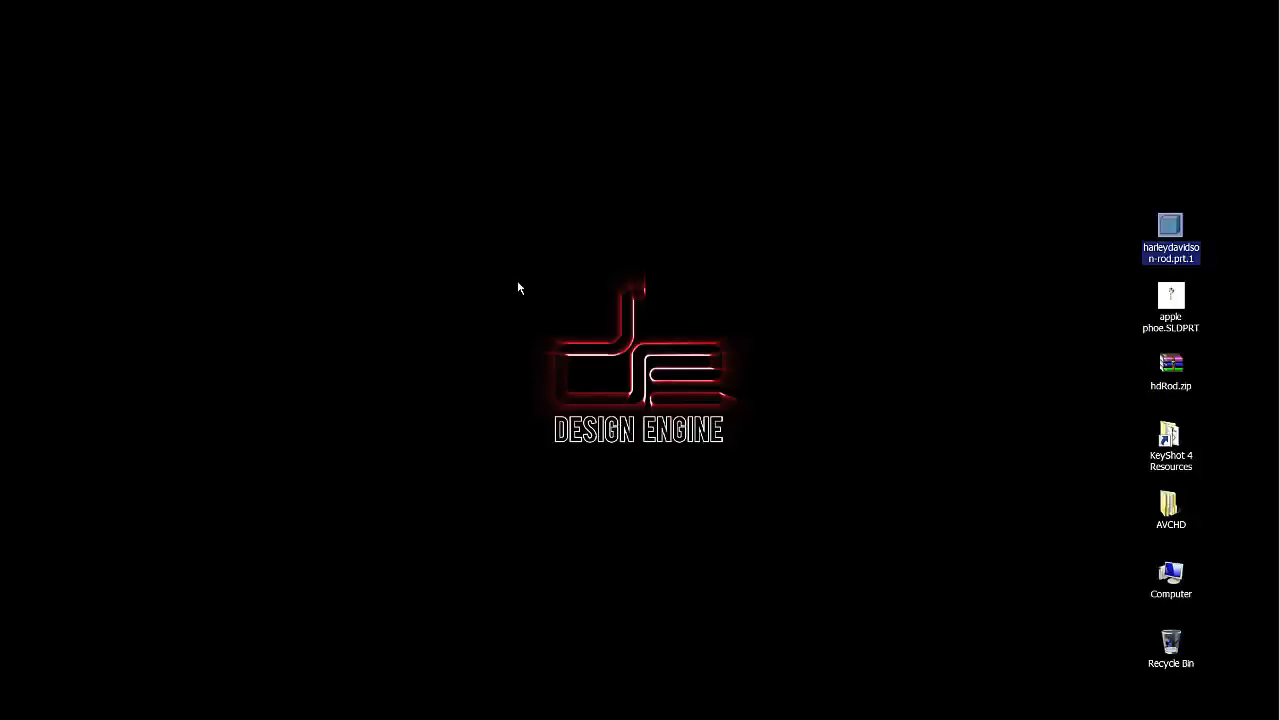
mouse_move(628, 540)
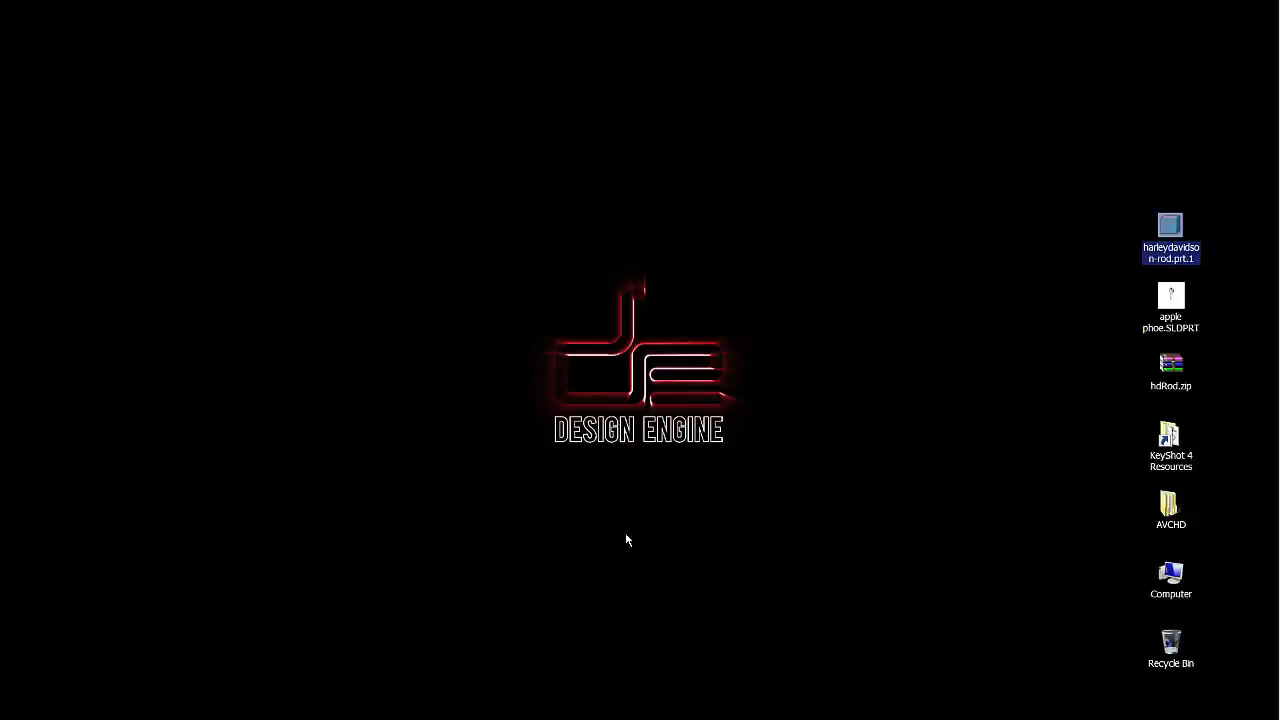
mouse_move(564, 216)
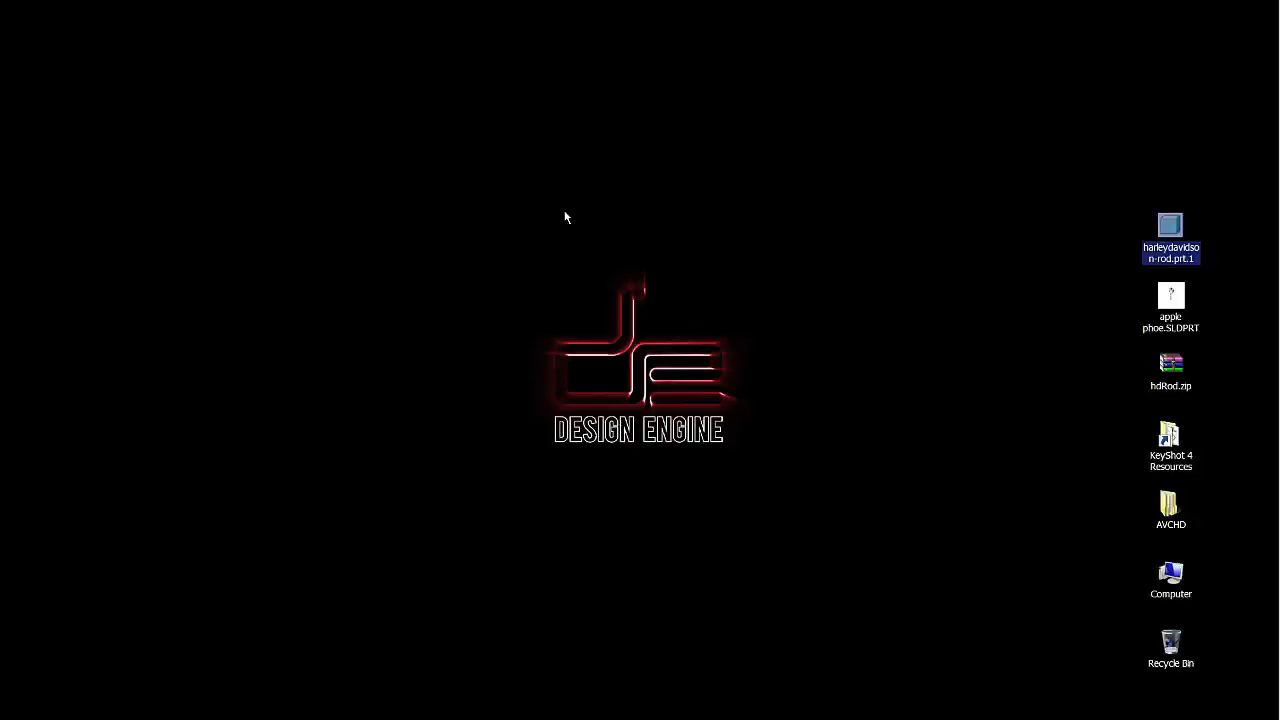
mouse_move(840, 316)
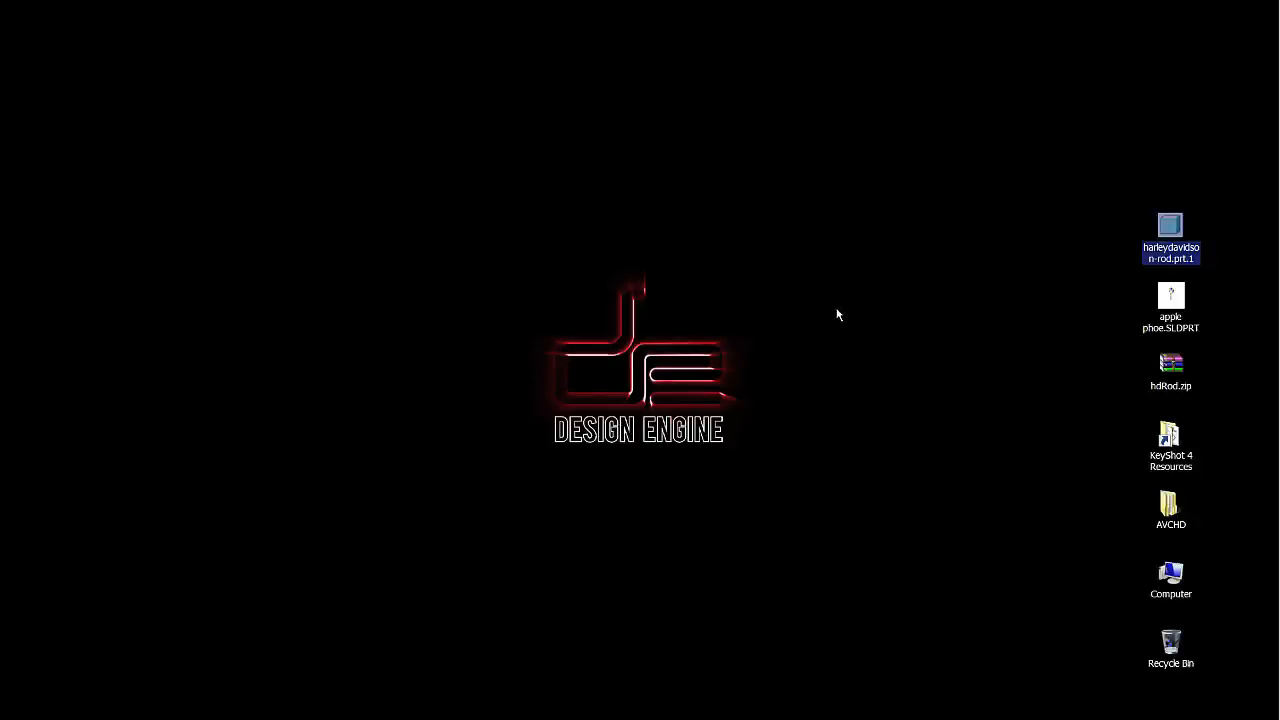
mouse_move(656, 200)
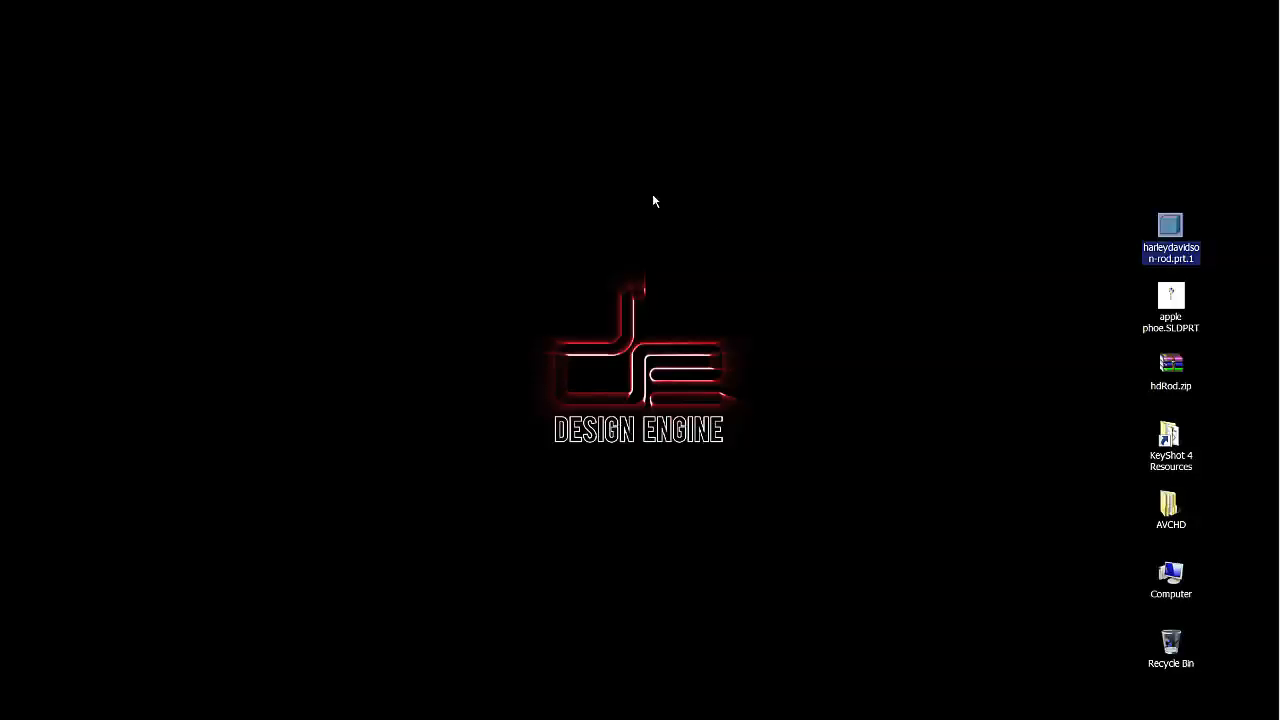
mouse_move(744, 280)
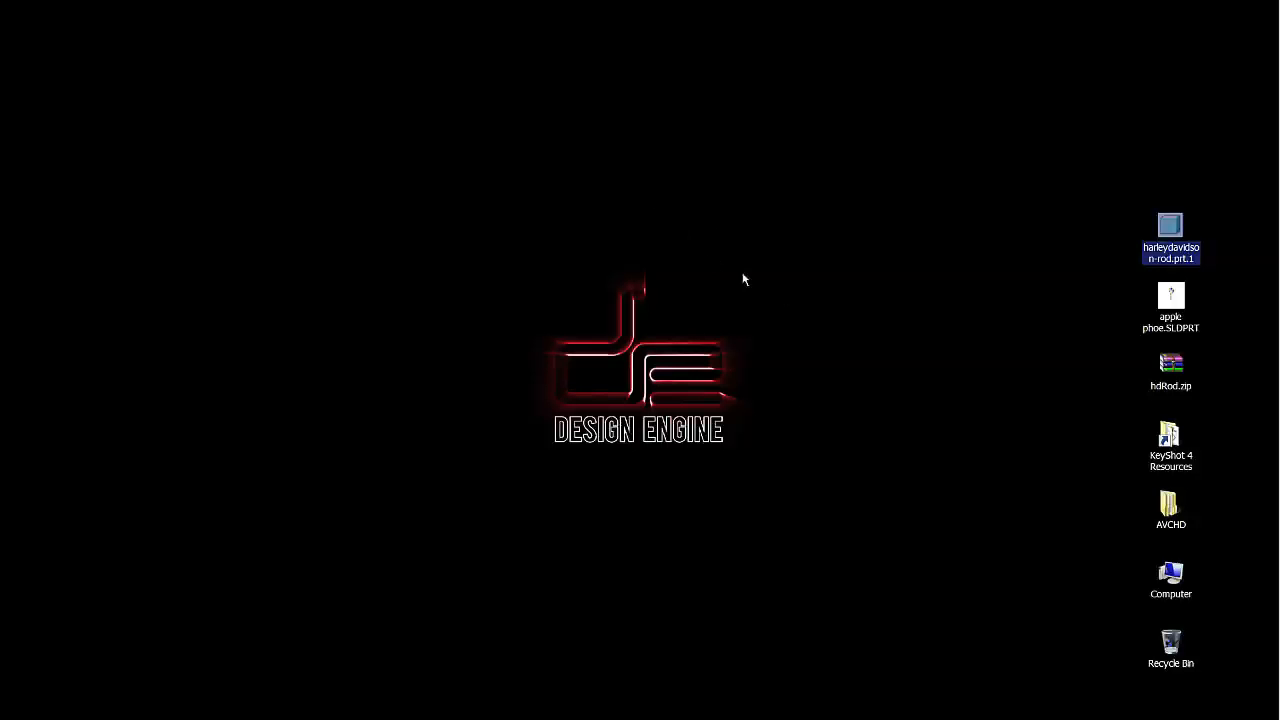
mouse_move(1076, 374)
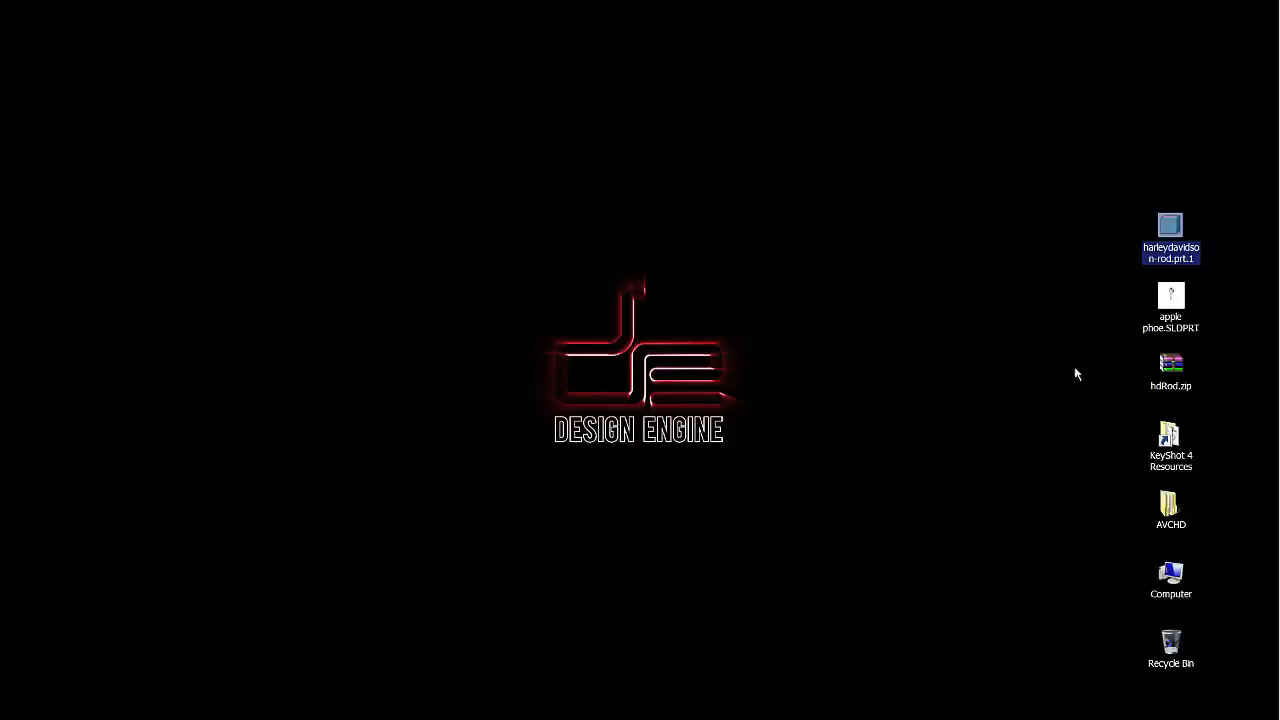
mouse_move(1264, 360)
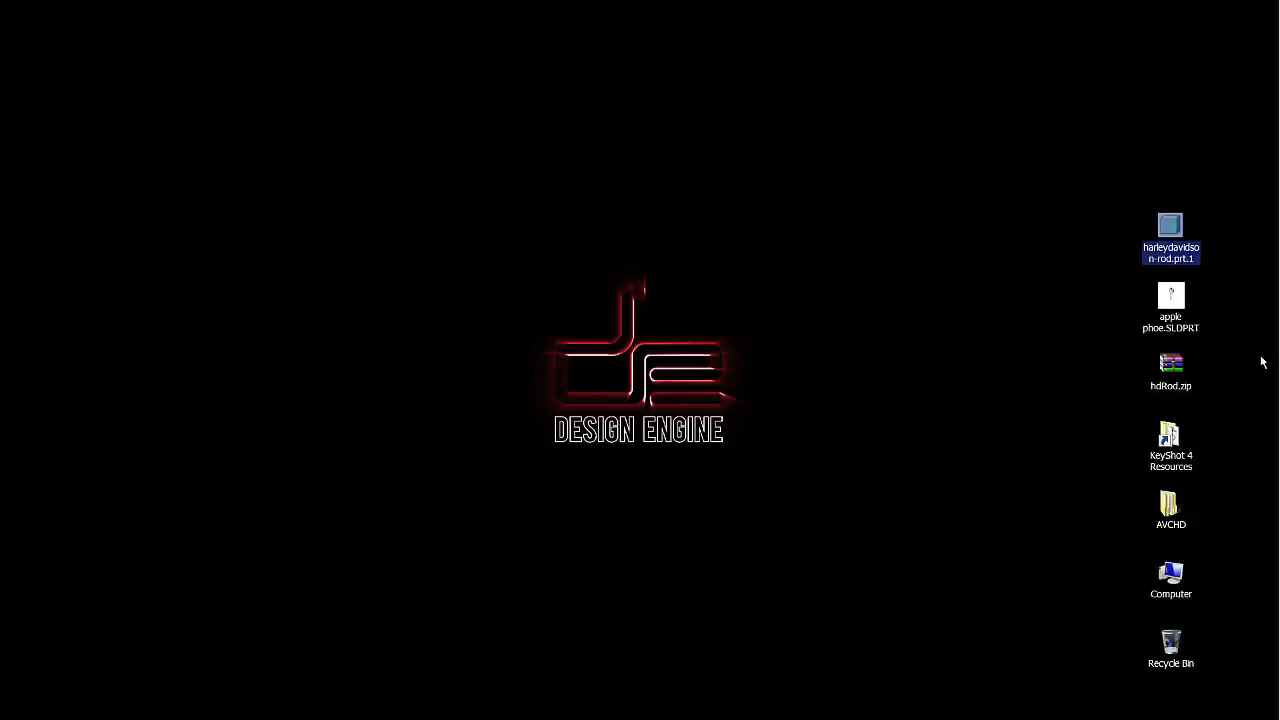